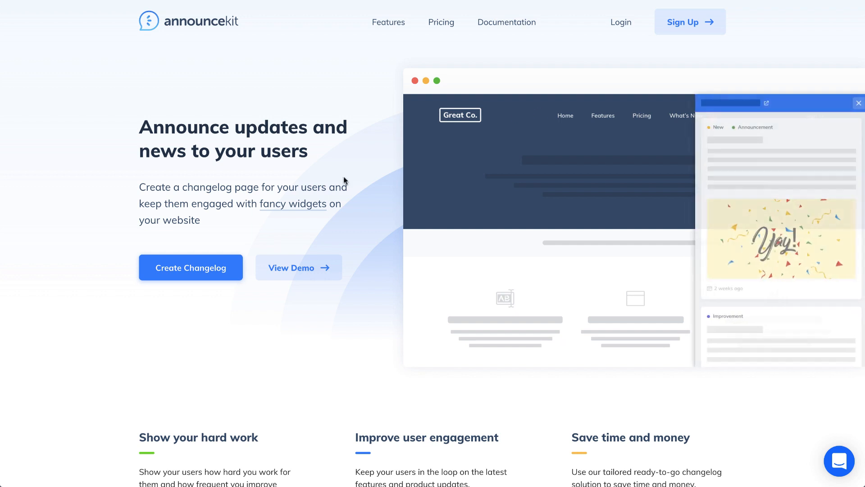
- Browse down the demo page and try the Count Badge popup demo
scroll(down, 3)
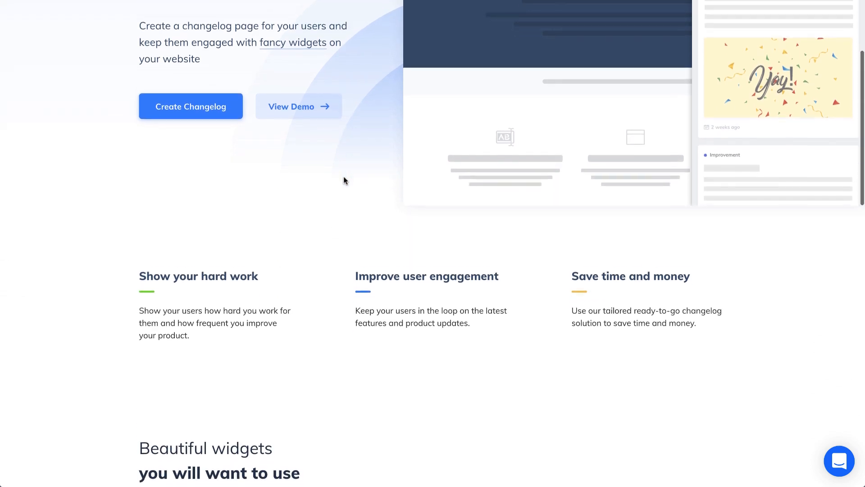
scroll(down, 3)
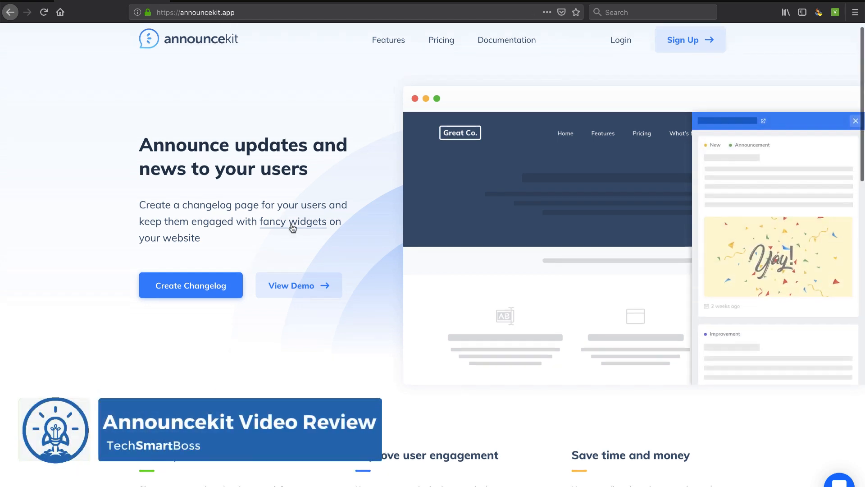
scroll(down, 3)
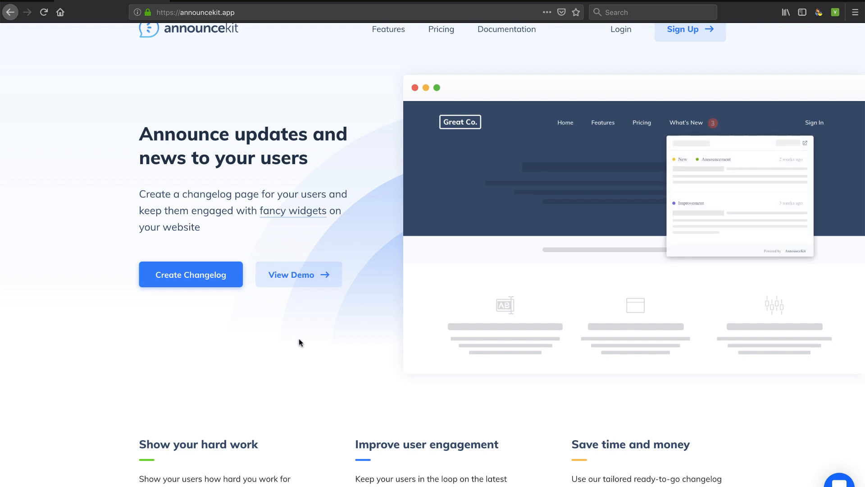
scroll(down, 3)
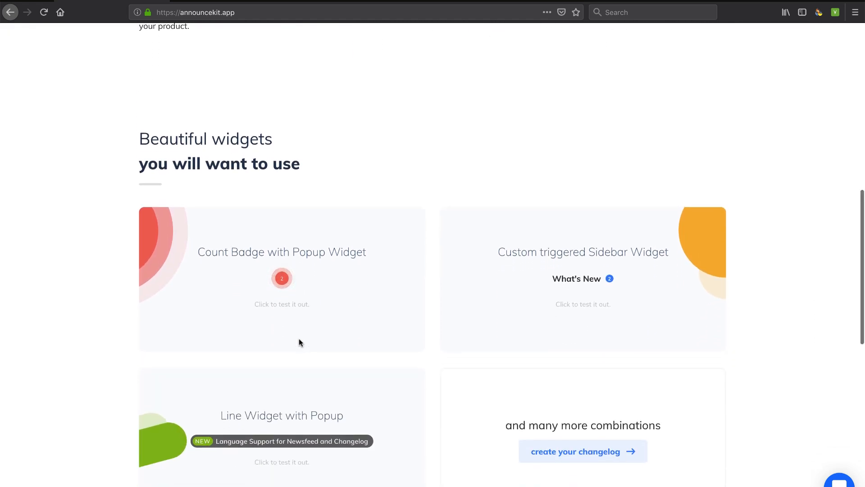
scroll(down, 3)
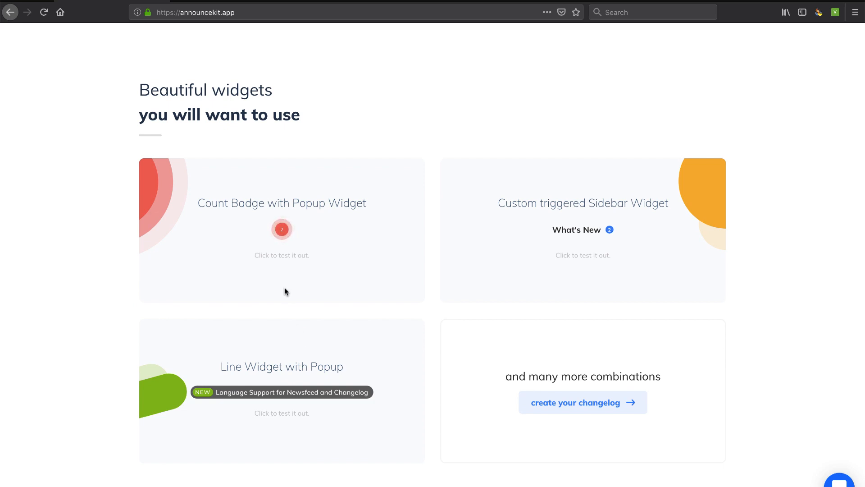
scroll(down, 3)
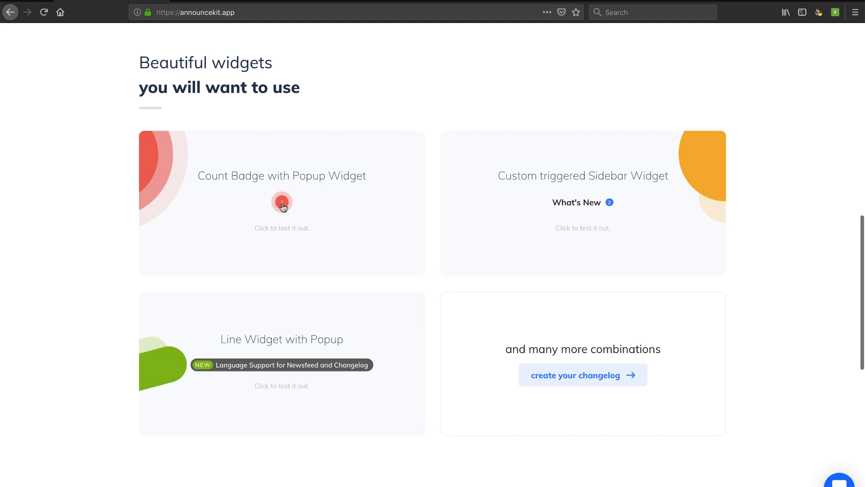
click(282, 200)
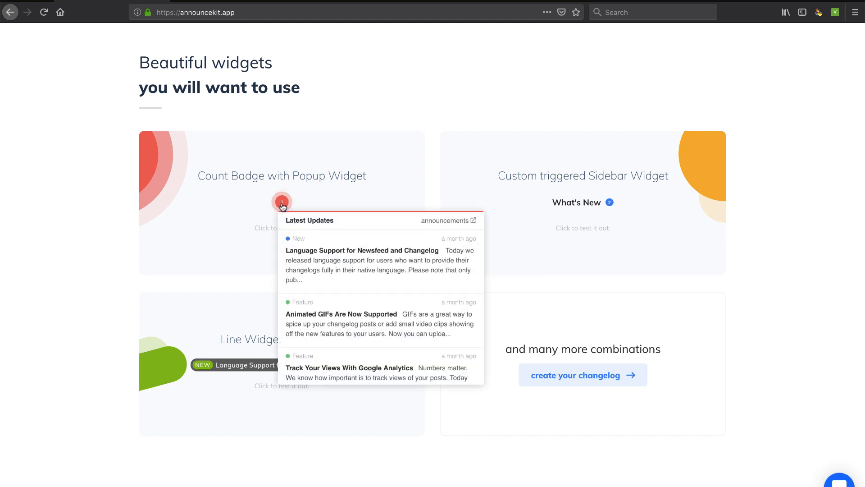
scroll(down, 3)
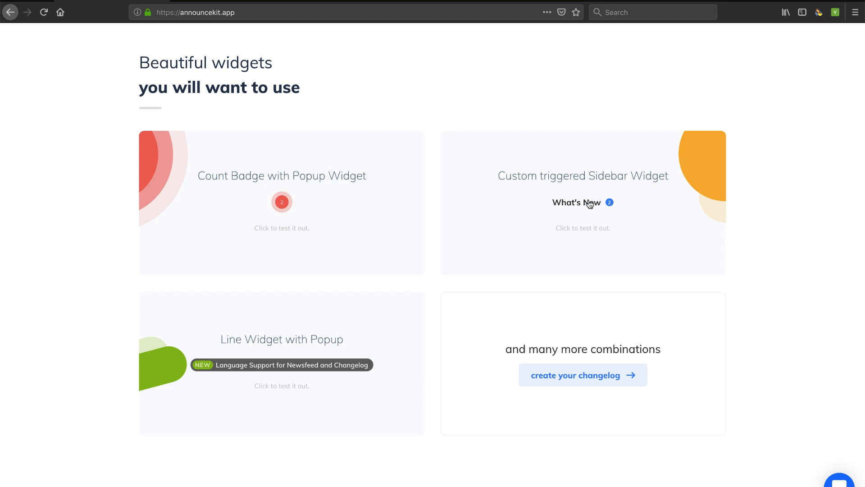
- Try the Sidebar Widget's What's New demo, then go to the full public changelog
click(576, 203)
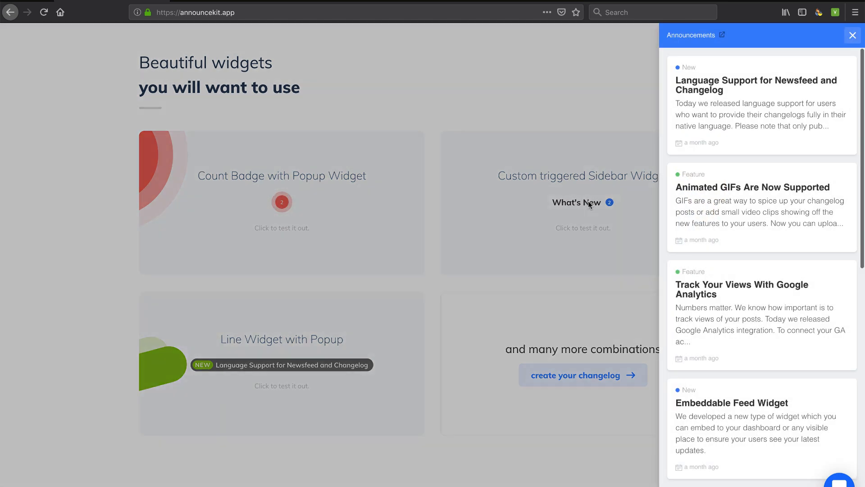
scroll(down, 3)
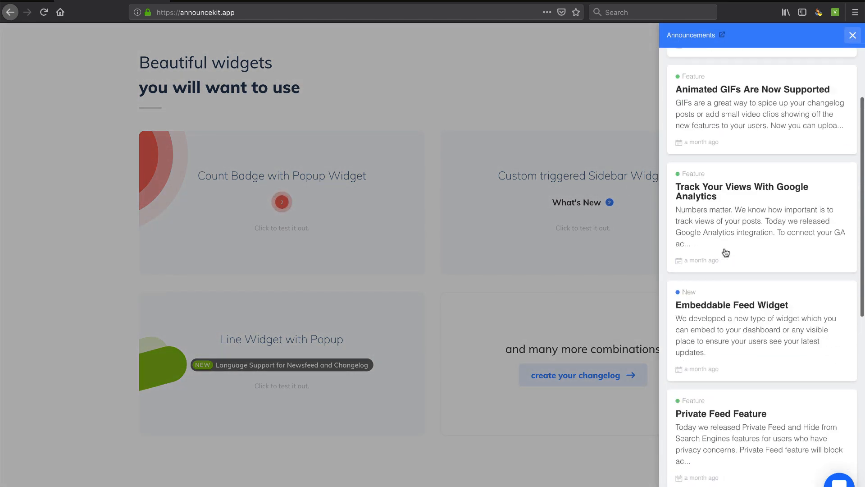
click(852, 35)
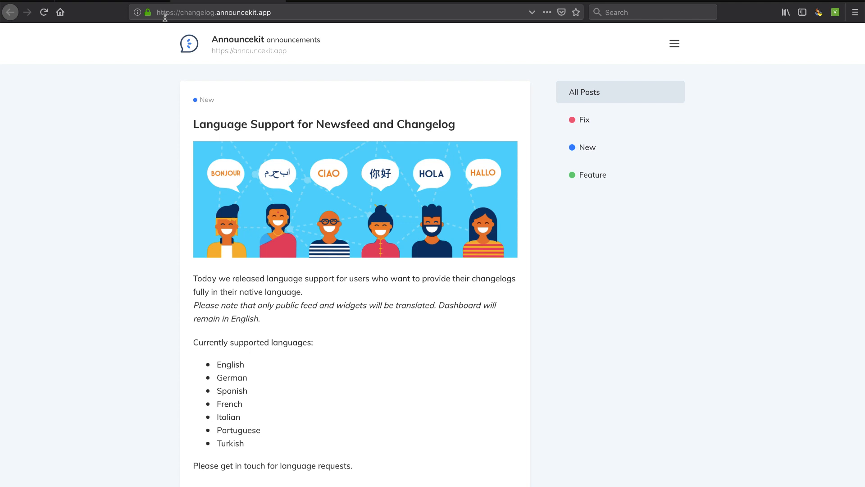
- Browse the changelog posts and filter them to the New label
scroll(down, 3)
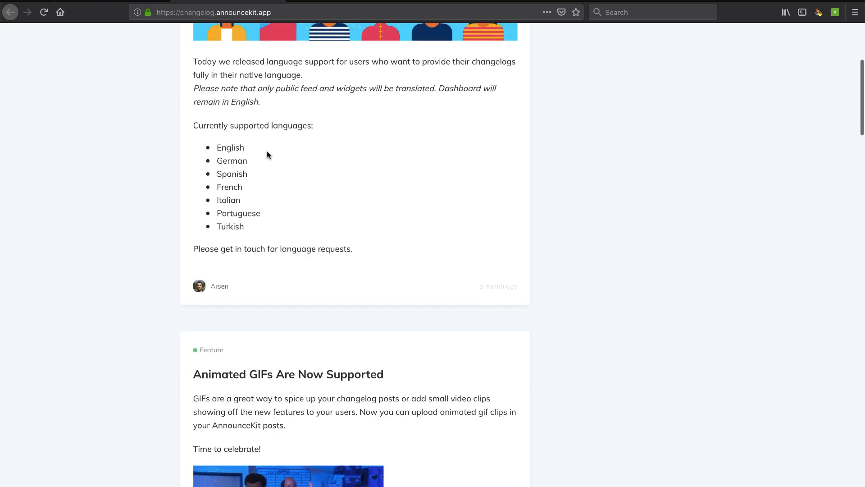
scroll(down, 3)
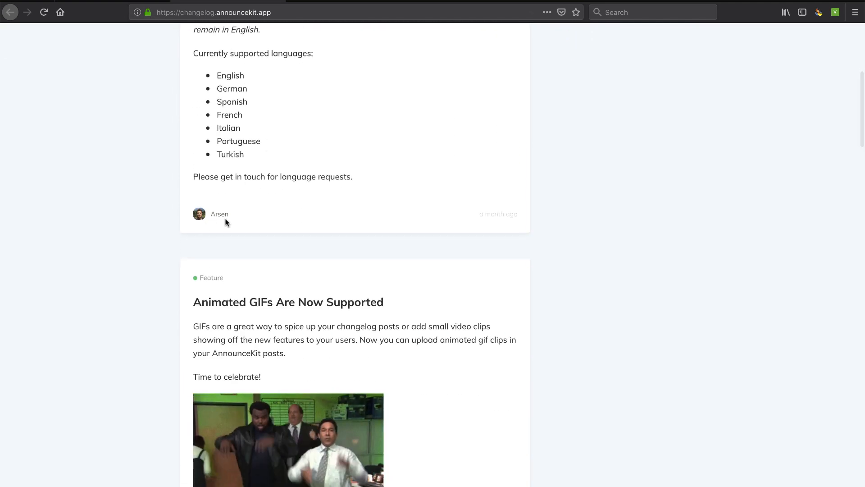
scroll(down, 3)
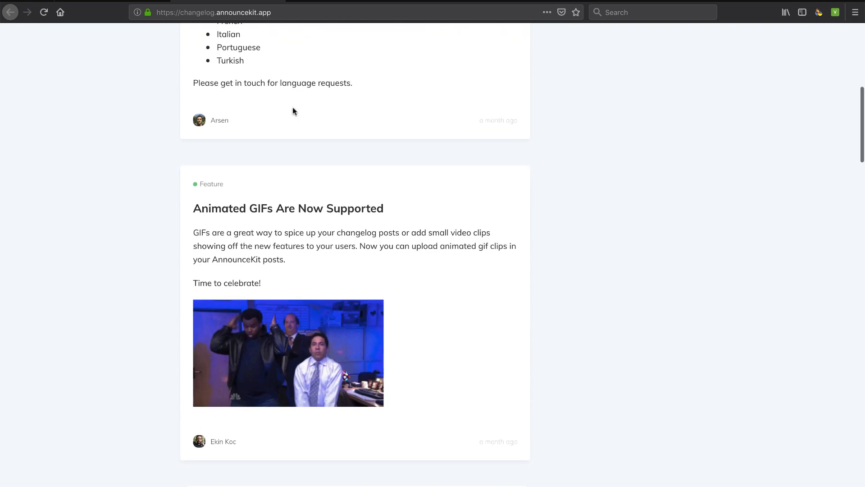
scroll(down, 3)
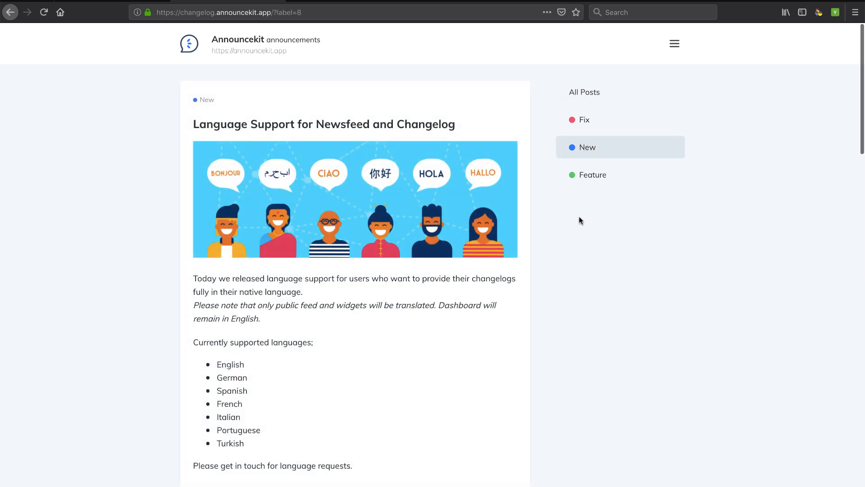
click(593, 174)
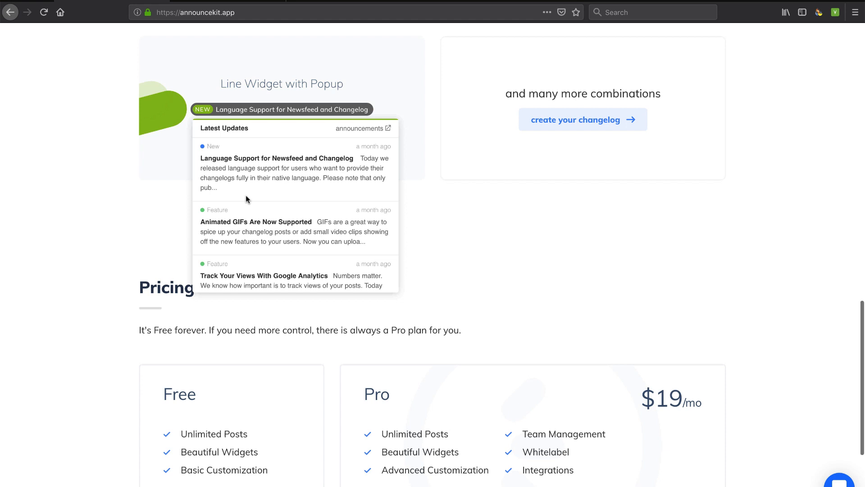
scroll(down, 3)
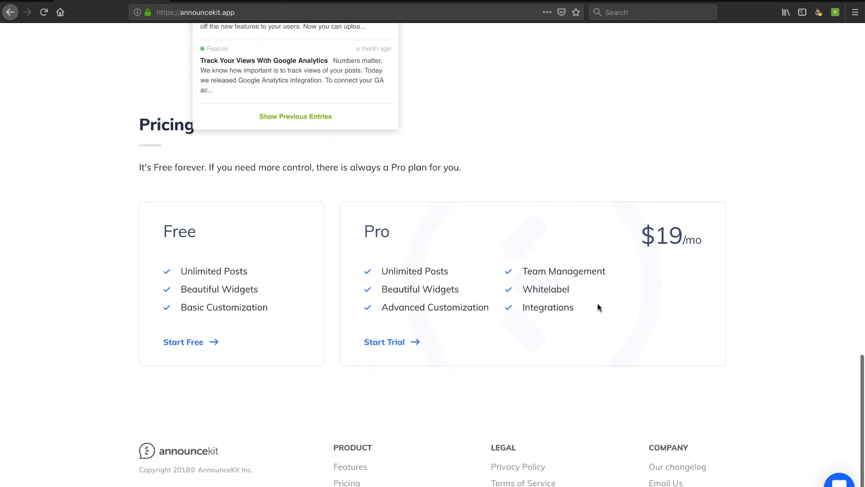
mouse_move(440, 307)
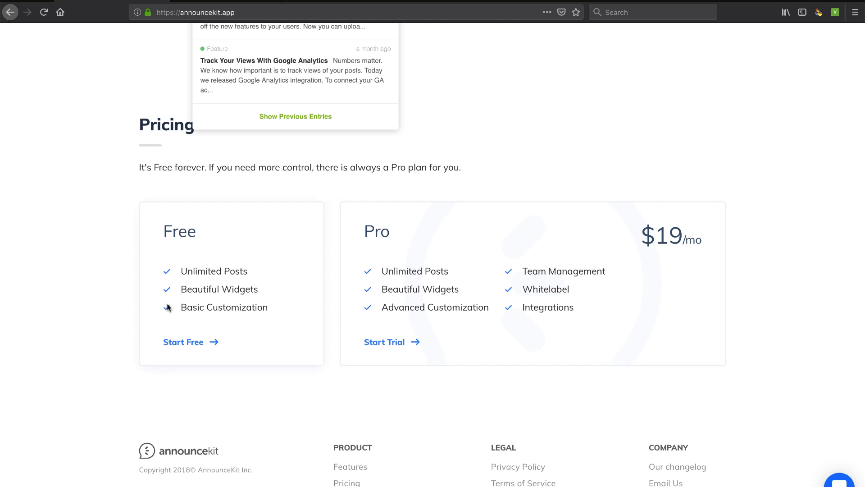
mouse_move(445, 308)
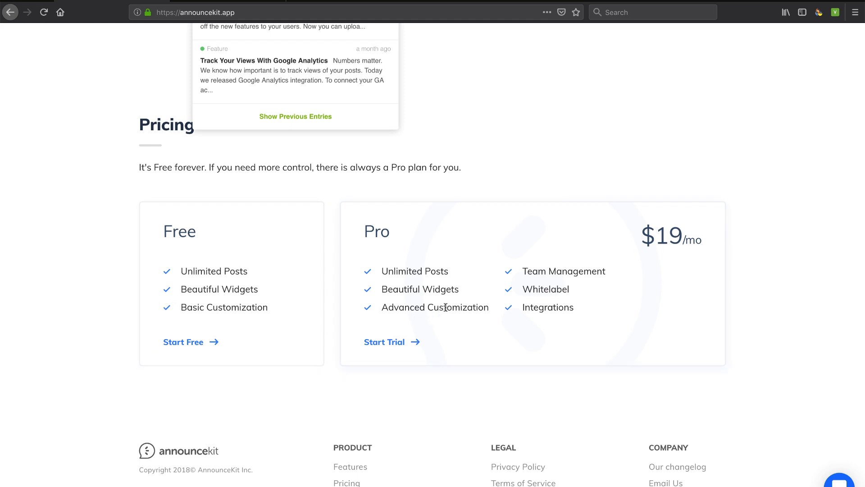
mouse_move(560, 290)
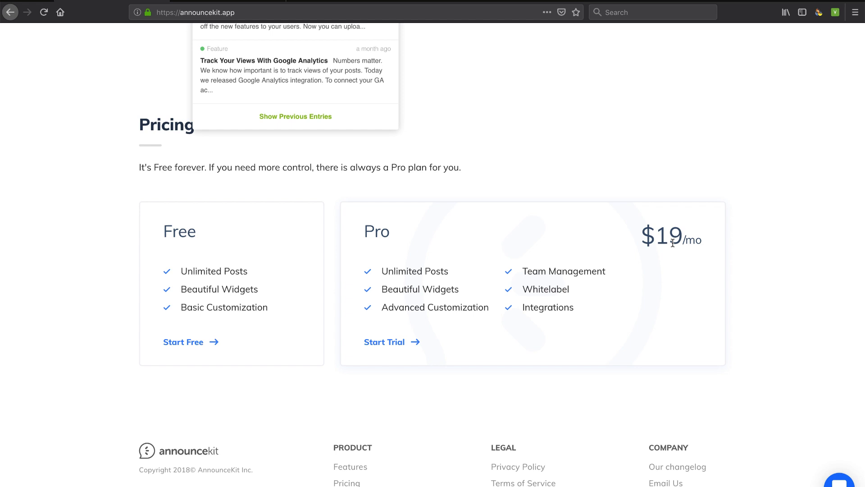
mouse_move(385, 349)
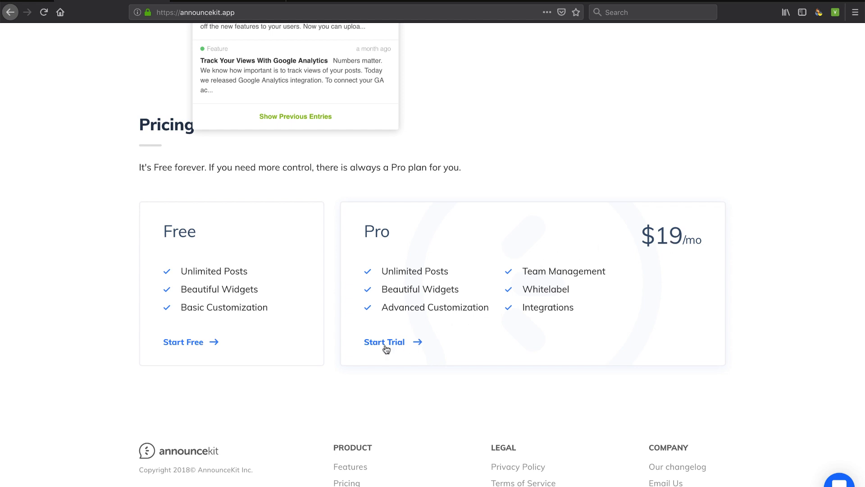
click(384, 342)
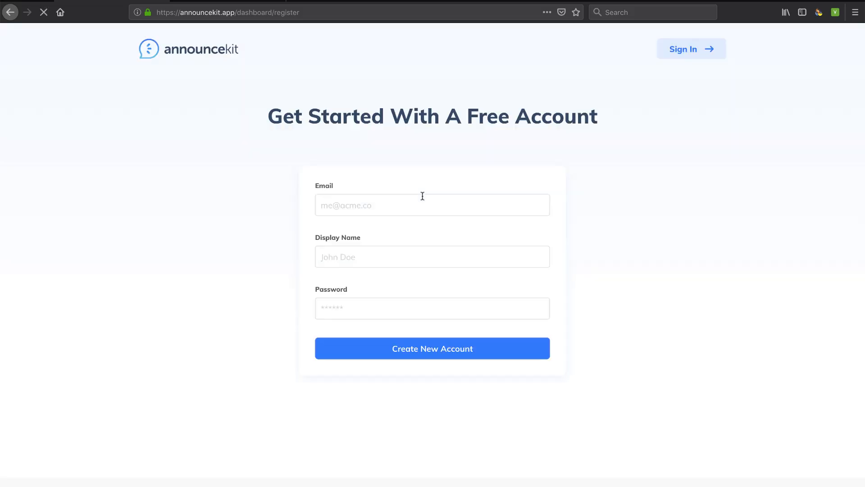
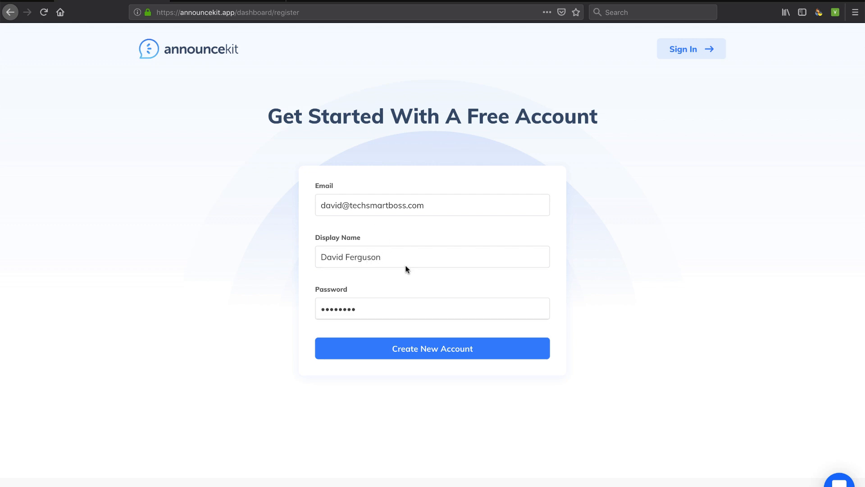
click(432, 348)
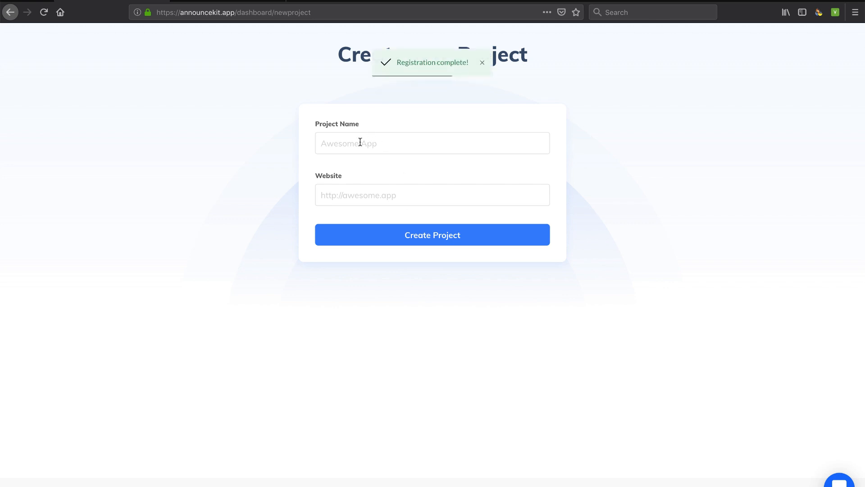
text(Tech Smart Boss)
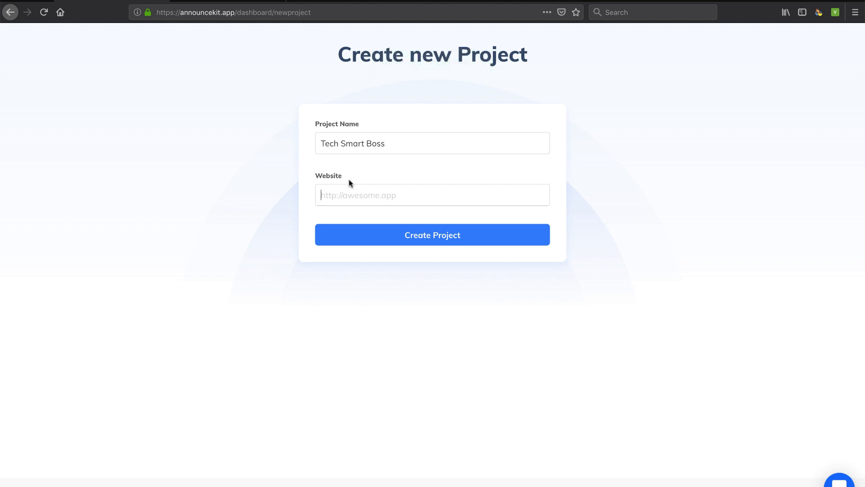
text(https://www.techsmartboss.com)
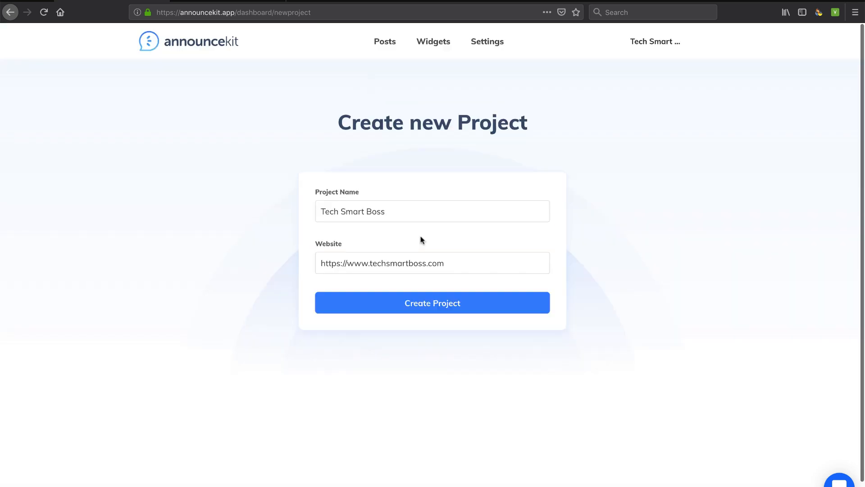
click(431, 303)
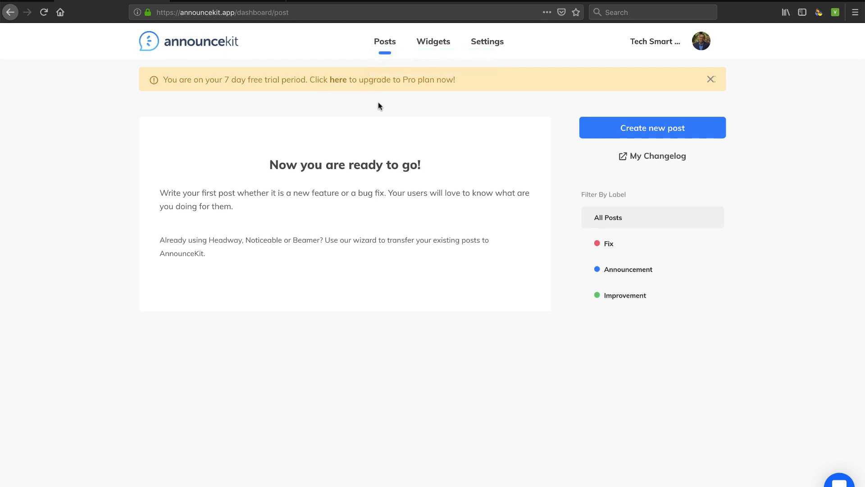
mouse_move(333, 160)
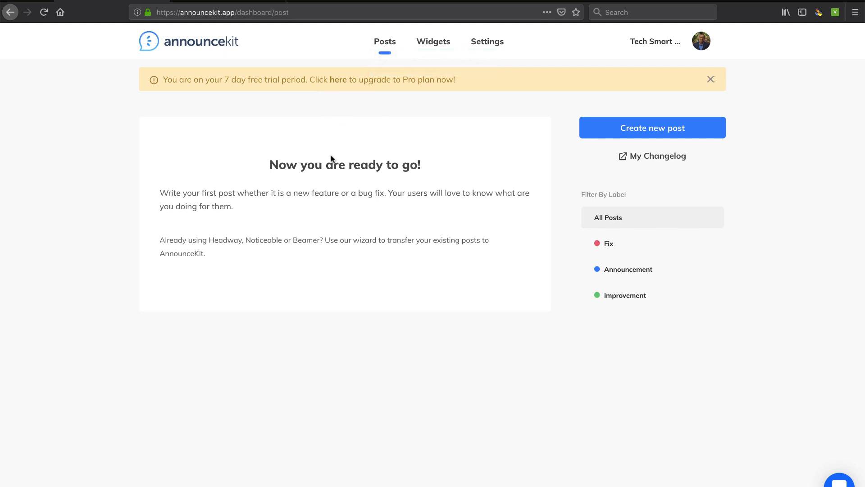
mouse_move(565, 254)
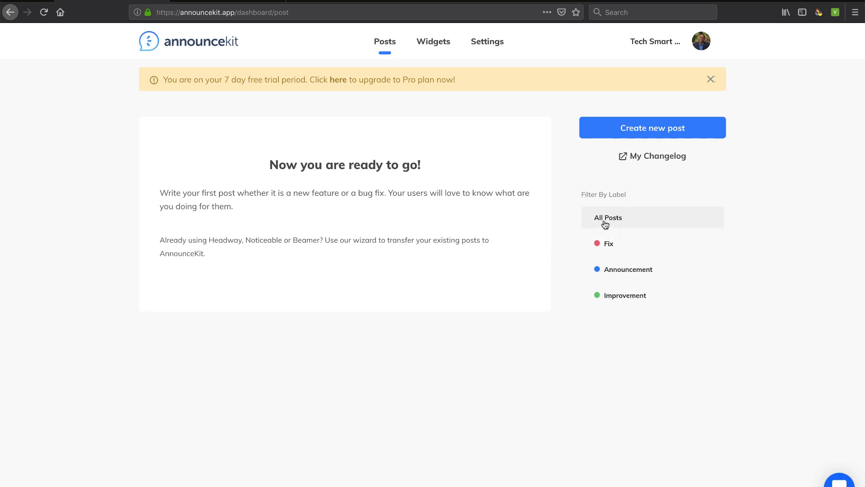
mouse_move(450, 76)
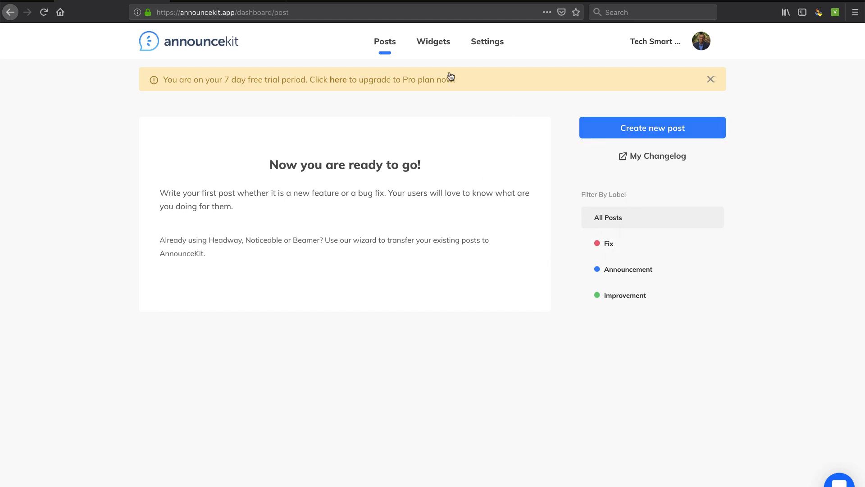
- Go to Widgets to start creating a new widget
click(433, 41)
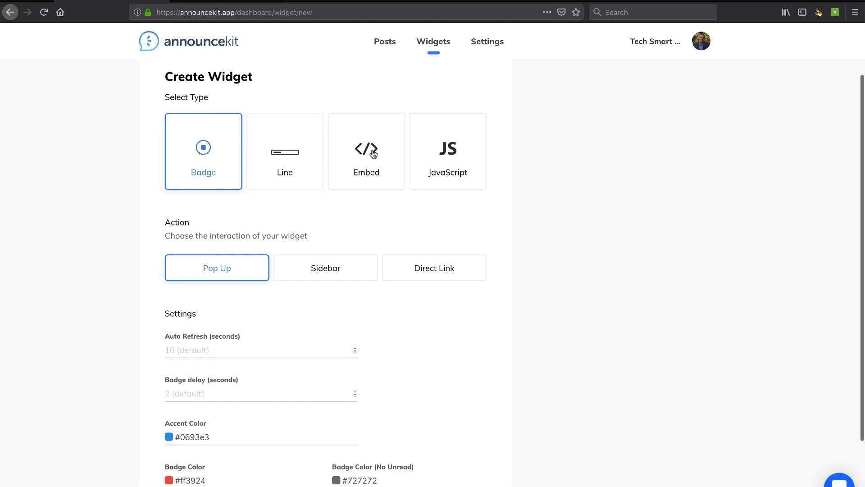
- Preview Embed and JavaScript types, then set the widget to Badge type with Sidebar action
click(366, 151)
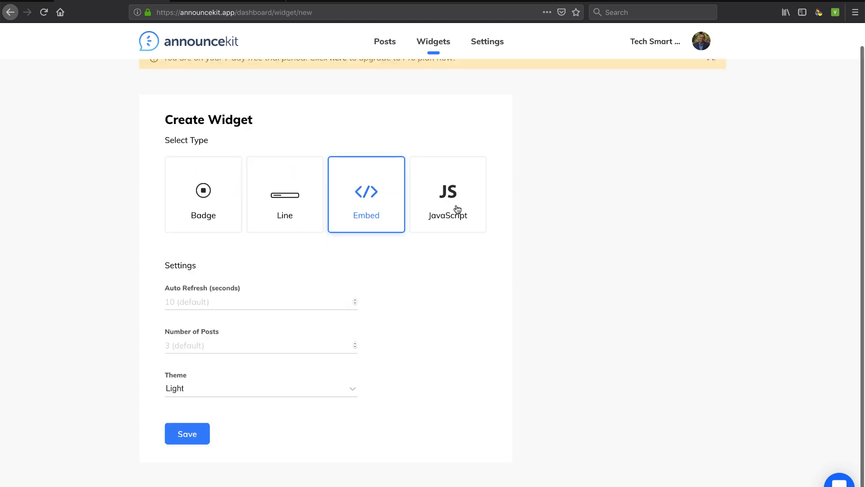
click(448, 194)
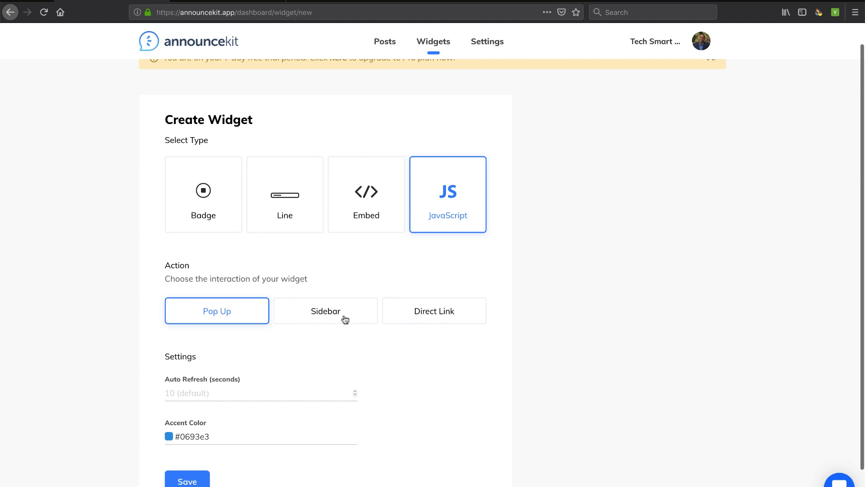
click(203, 195)
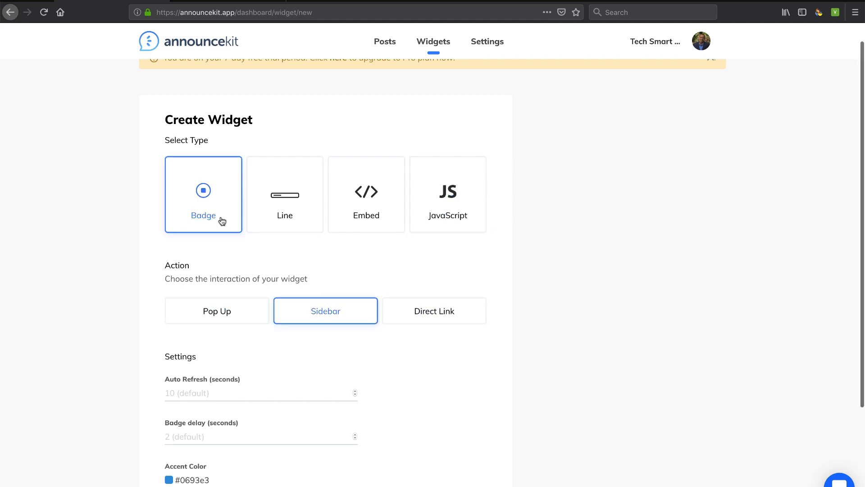
scroll(down, 3)
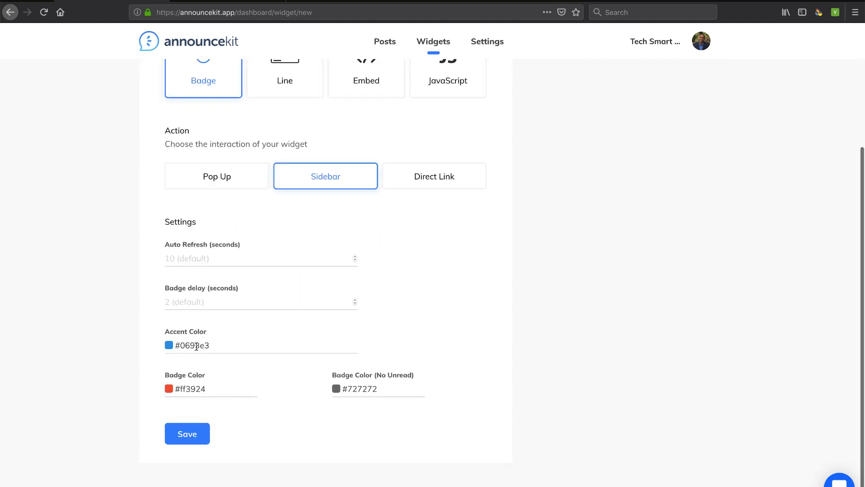
click(261, 302)
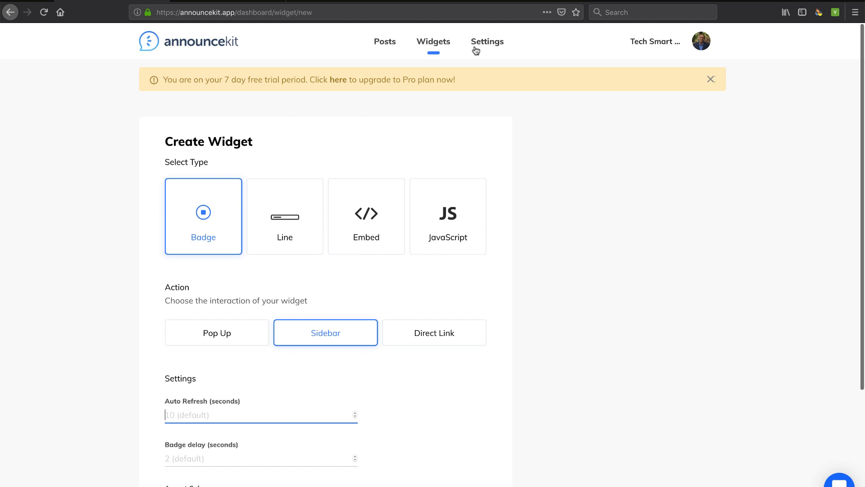
- View the General project settings showing the Tech Smart Boss name, website and language
click(488, 42)
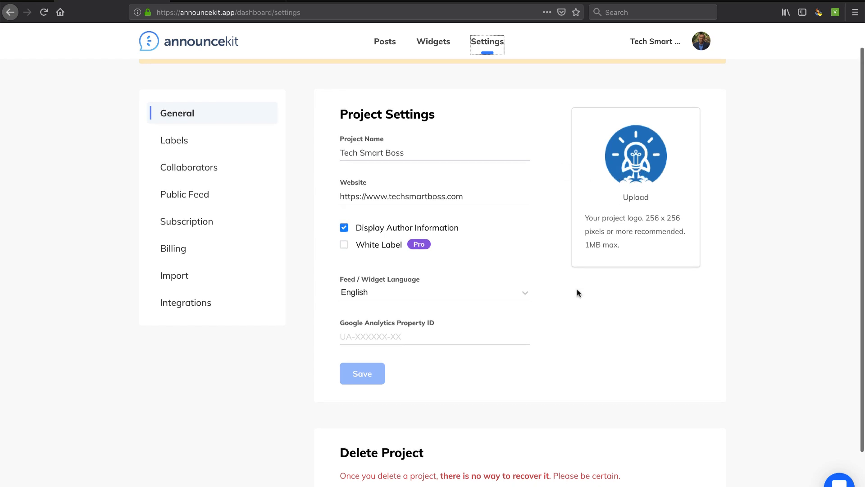
scroll(down, 3)
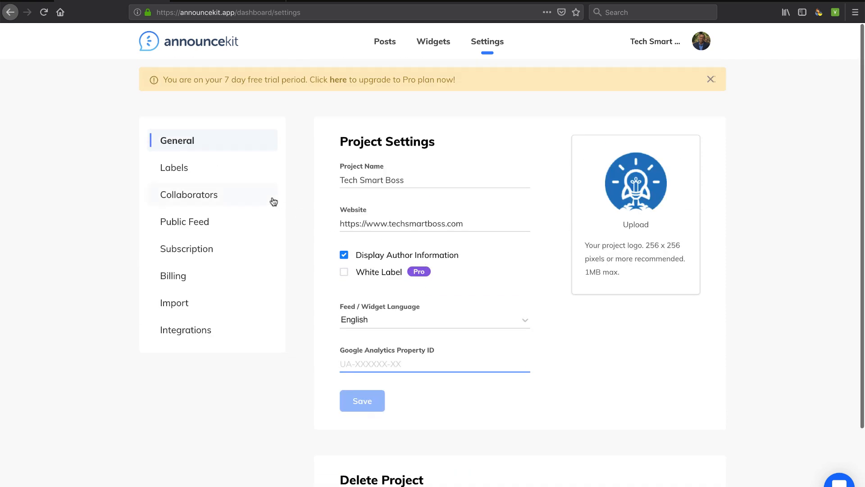
- Add a new project label named 'how-to videos' and save it
click(174, 168)
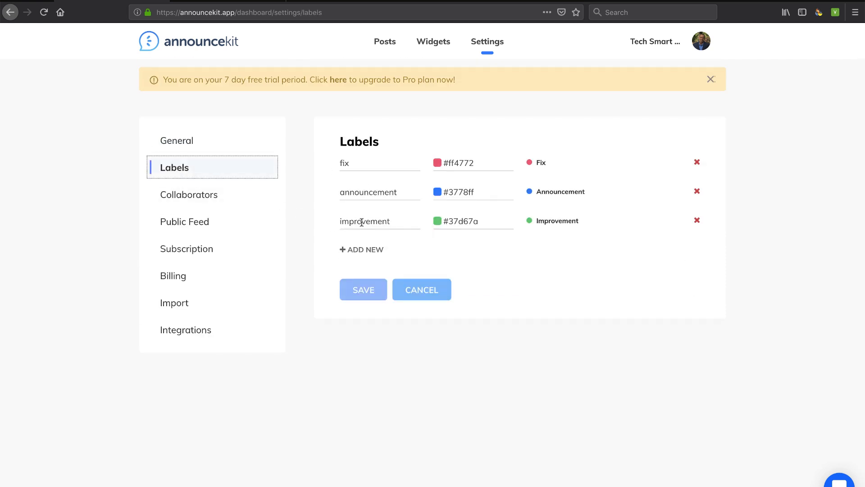
click(362, 250)
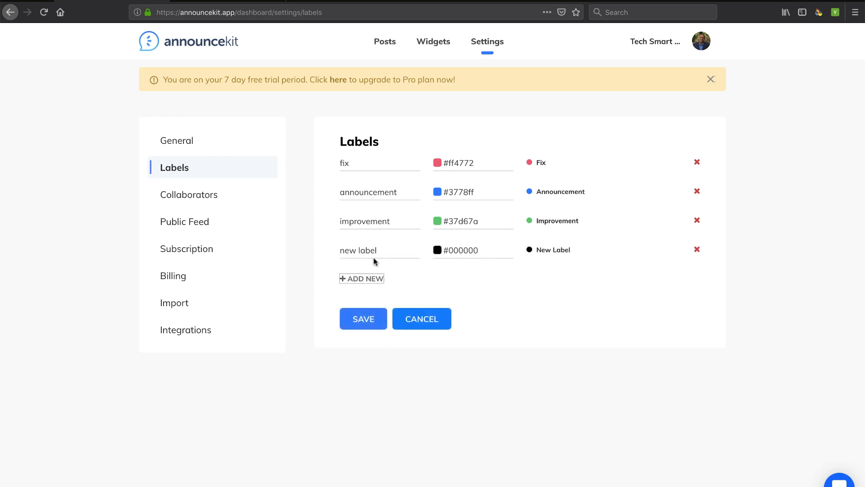
double_click(358, 250)
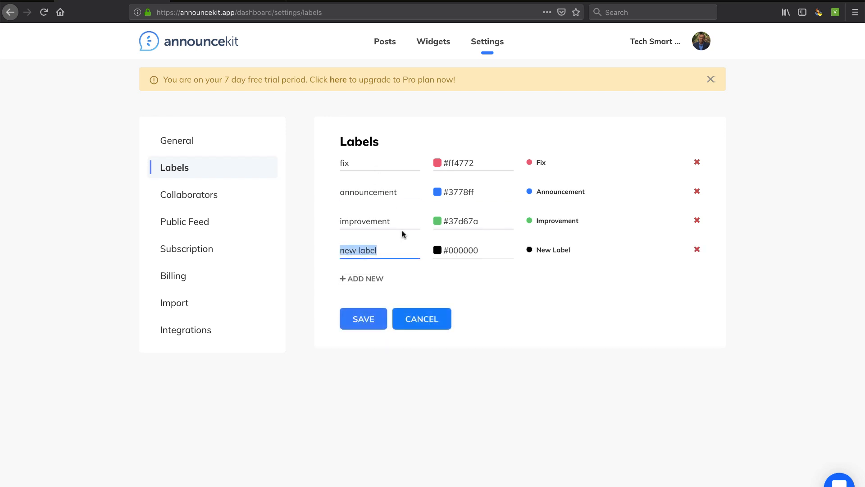
text(h)
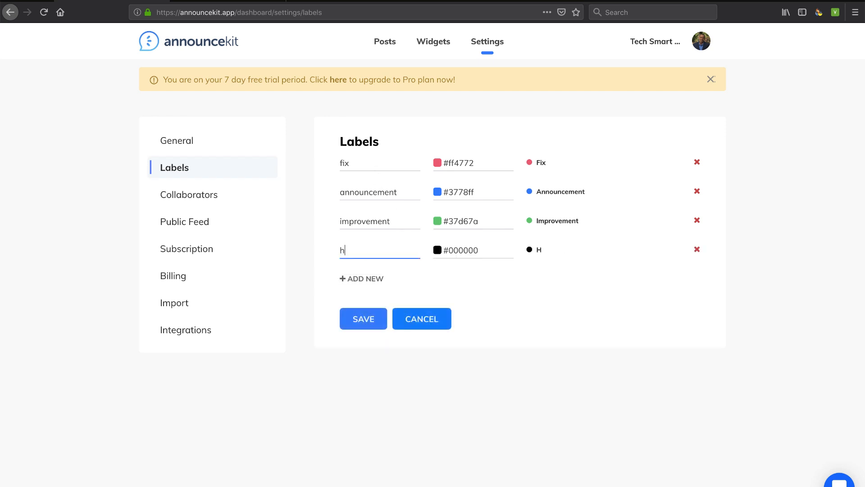
text(ow-to videos)
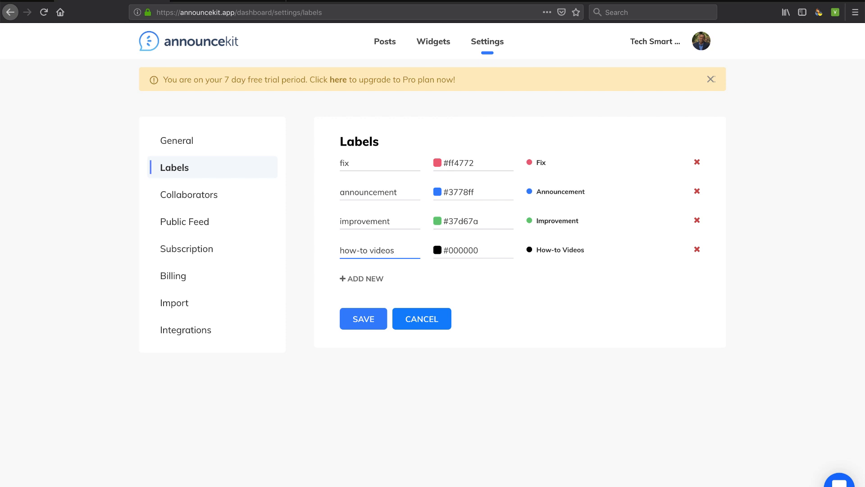
click(363, 318)
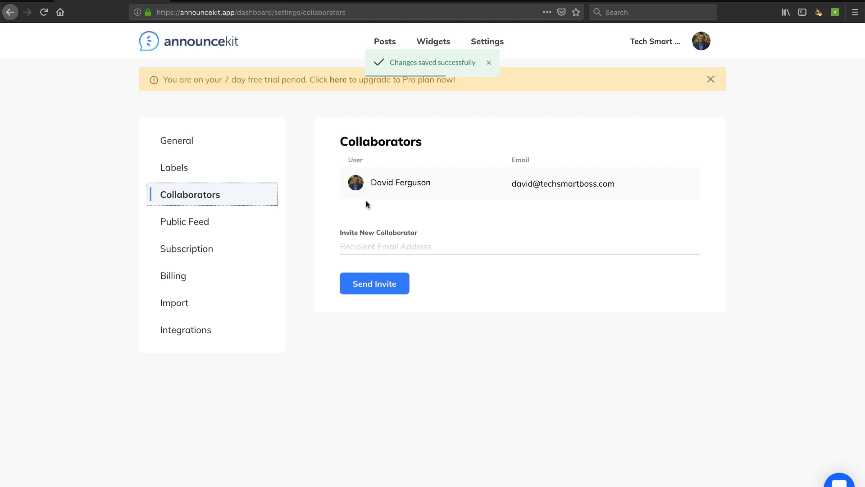
- Review the Public Feed, Subscription, Import sources and Integrations settings without changes
click(185, 222)
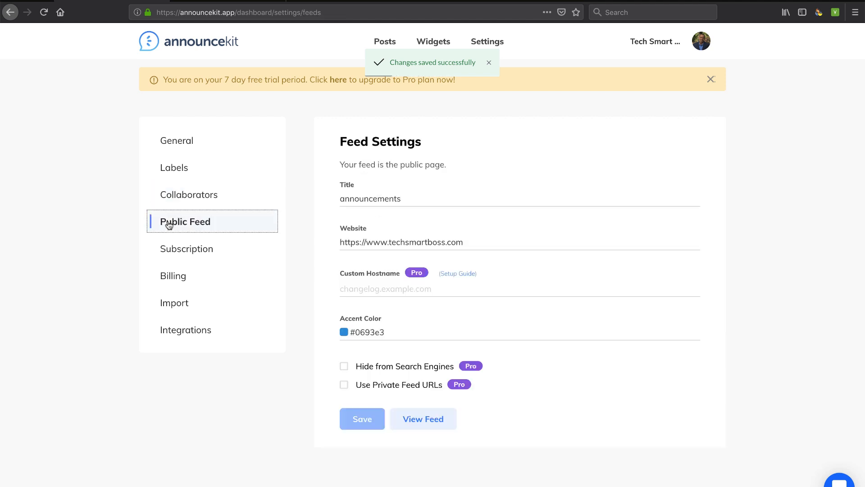
click(186, 249)
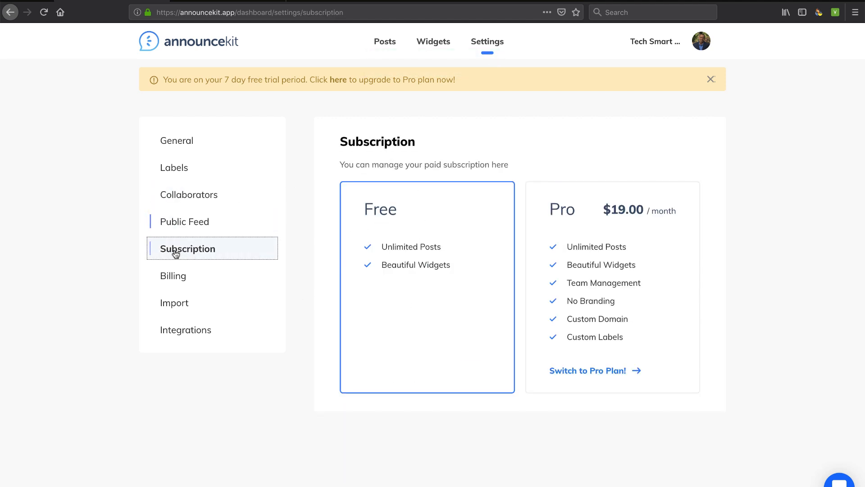
mouse_move(181, 310)
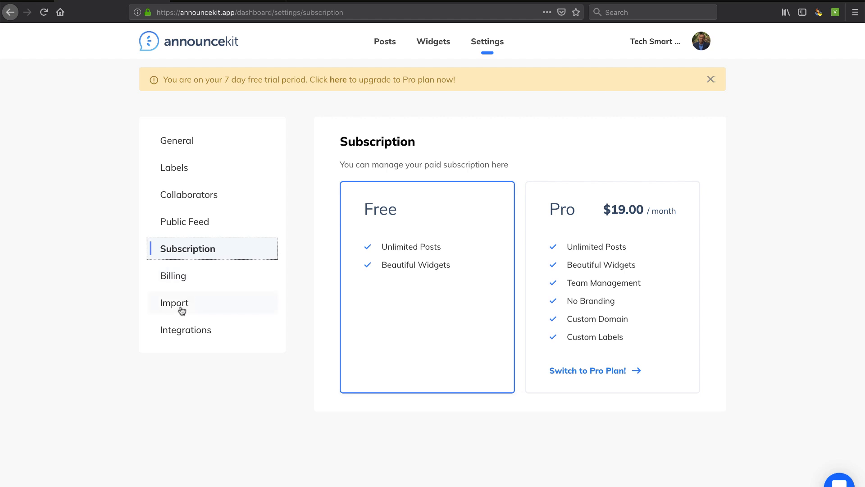
click(174, 303)
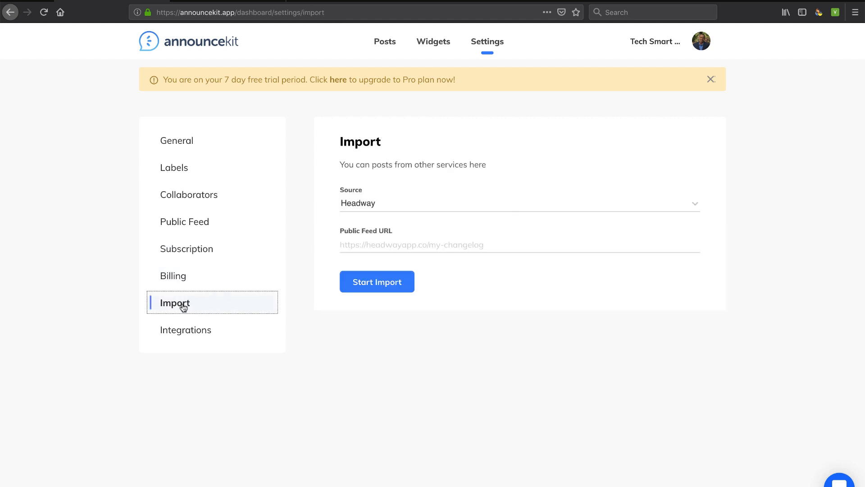
click(519, 202)
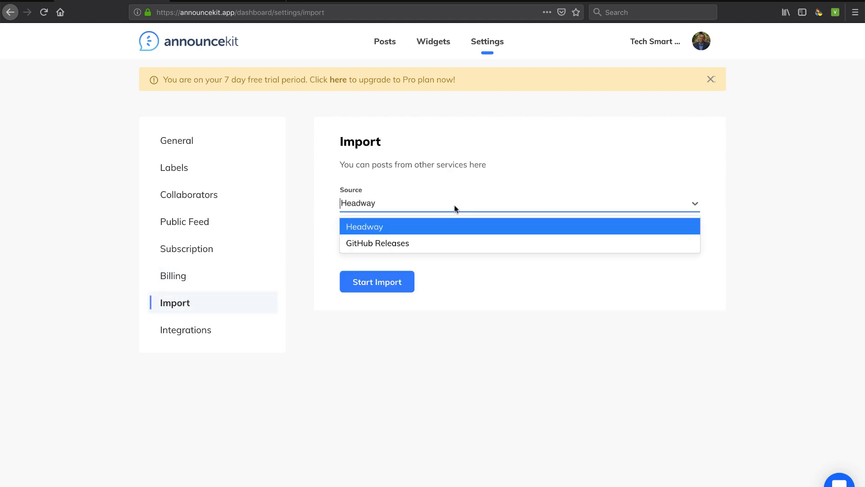
mouse_move(378, 244)
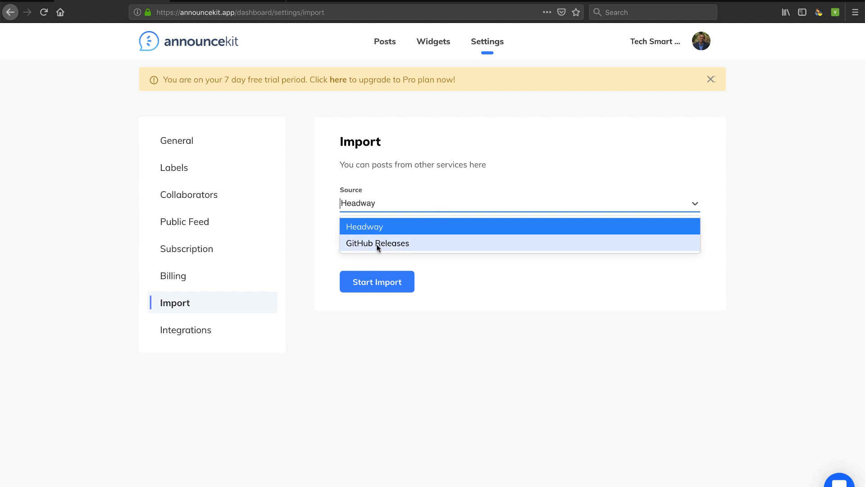
click(363, 226)
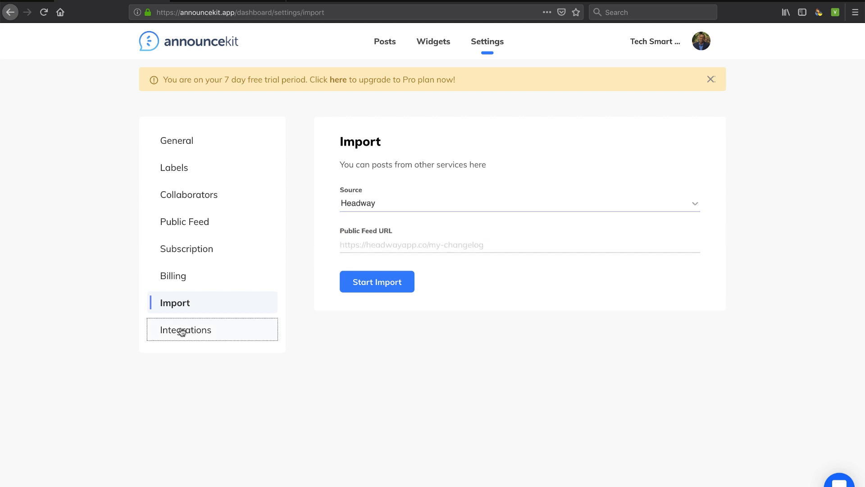
click(186, 330)
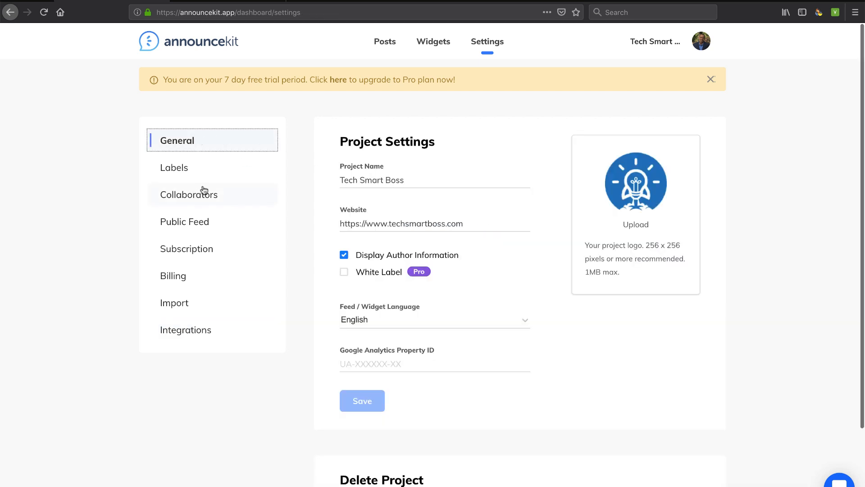
- Look over the Public Feed settings again, then return to the posts dashboard
click(185, 222)
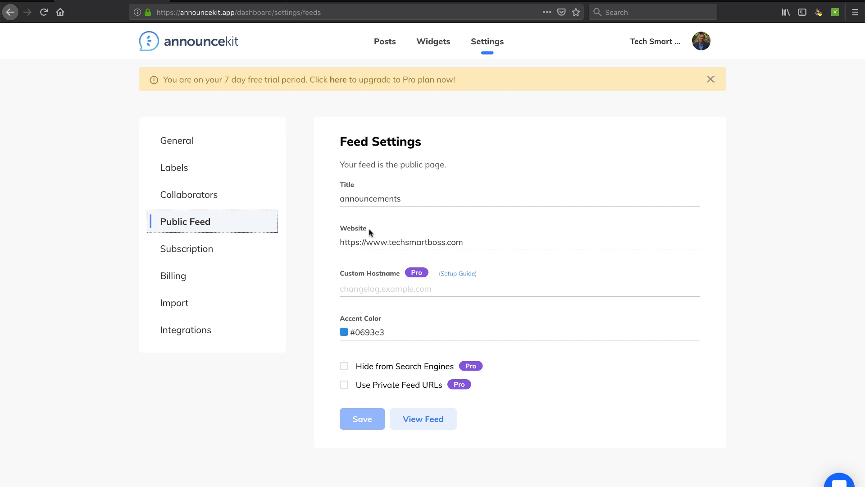
click(519, 288)
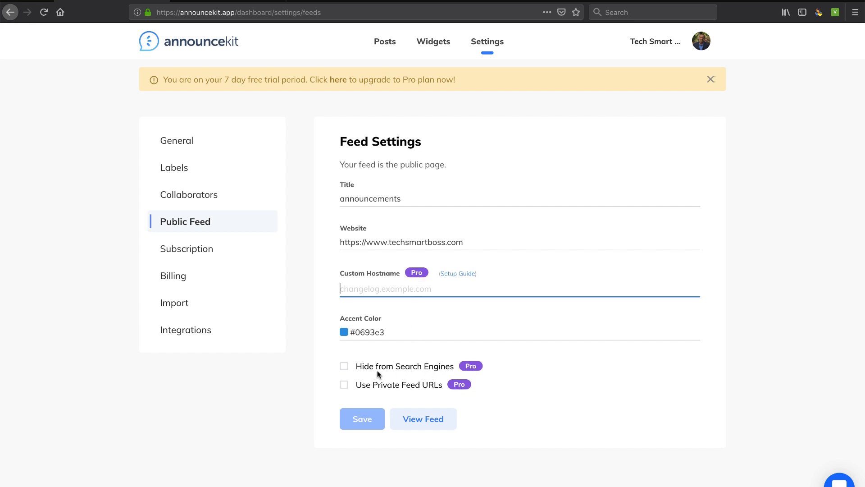
mouse_move(667, 99)
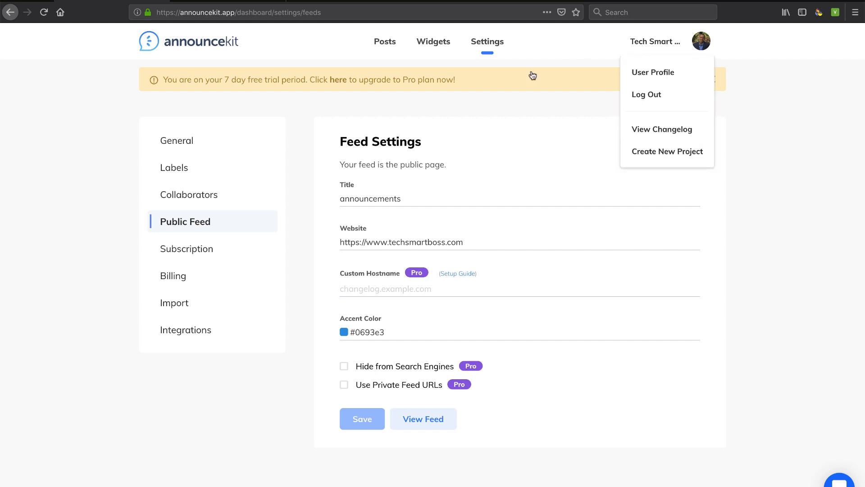
click(384, 41)
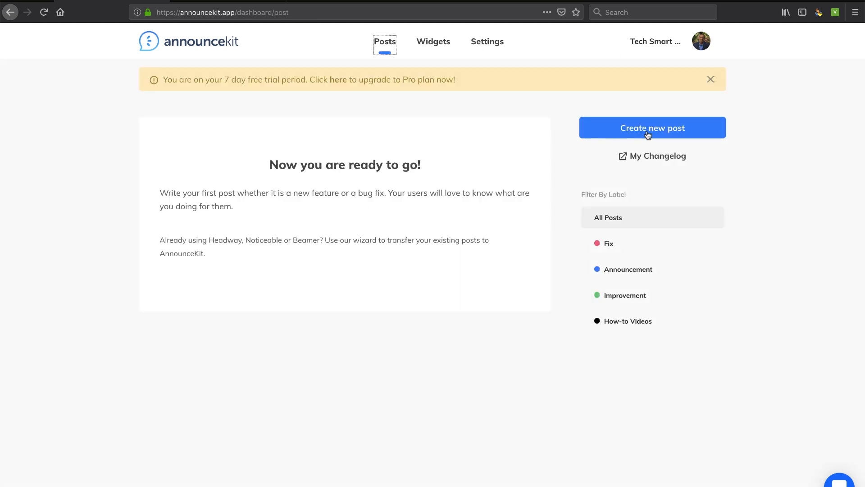
- Start a new post titled 'The amazing new widget' with body '*Hello*'
click(652, 127)
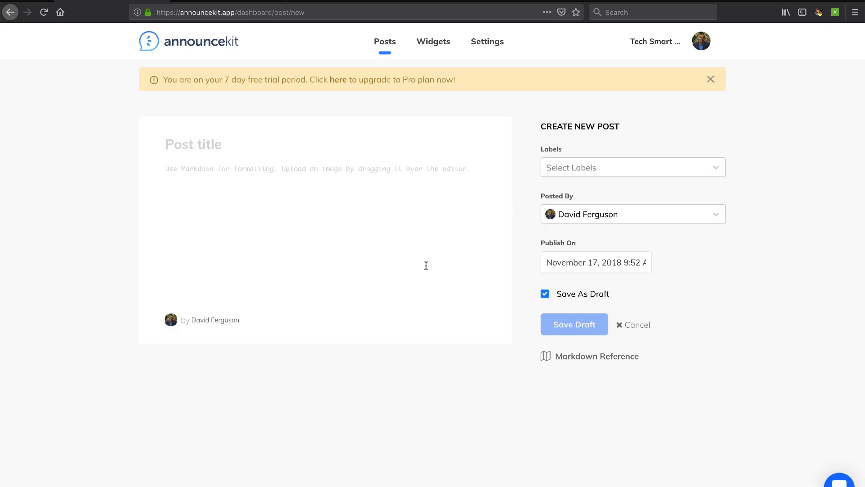
click(193, 144)
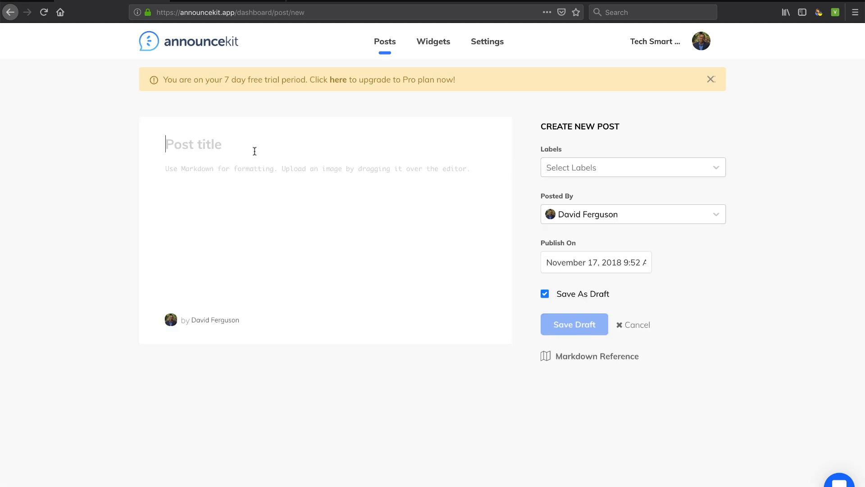
text(The amazing ne)
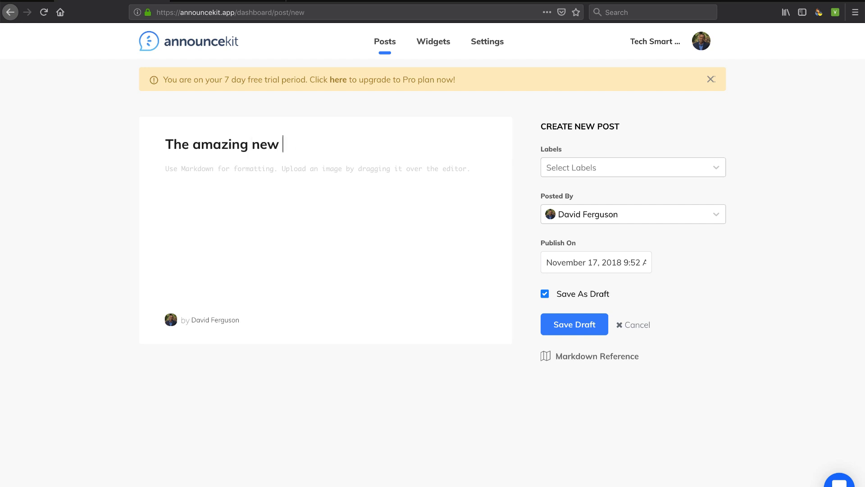
text(widget)
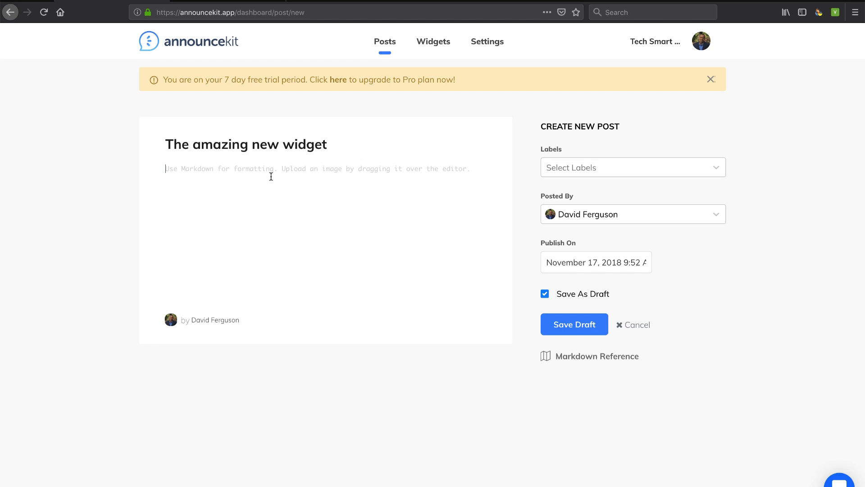
text(*He)
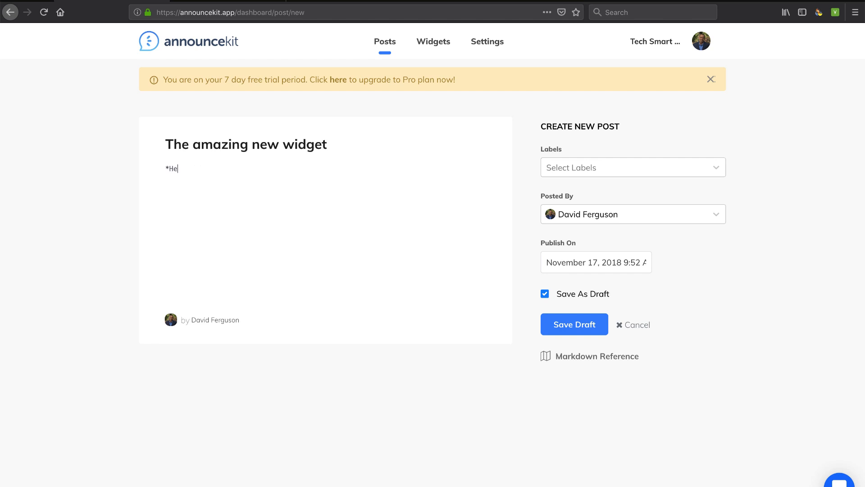
key(Enter)
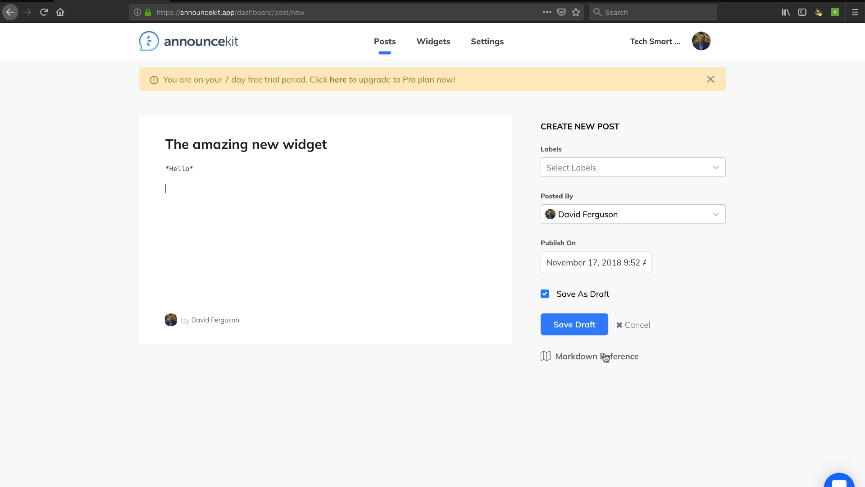
mouse_move(463, 195)
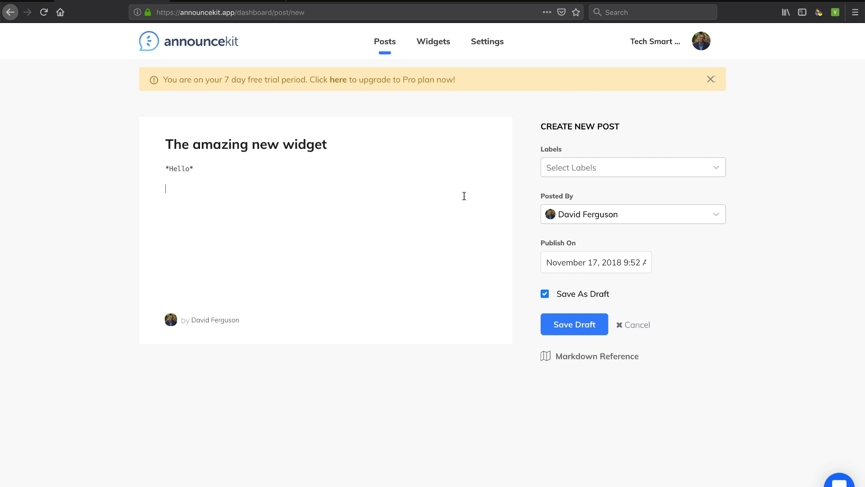
- Tag the post with the How-to Videos label
click(633, 167)
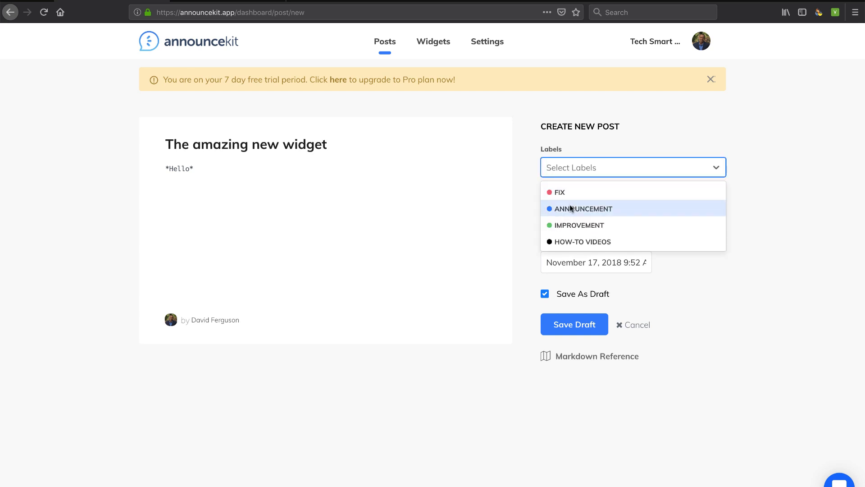
click(584, 242)
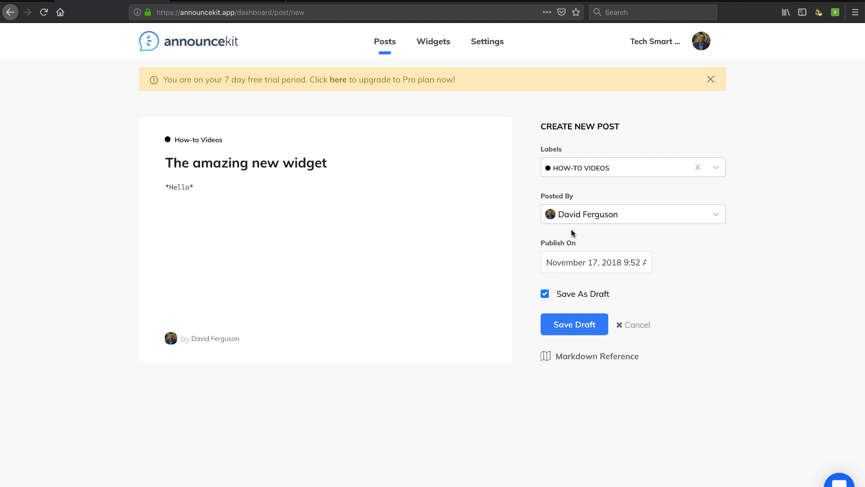
click(633, 215)
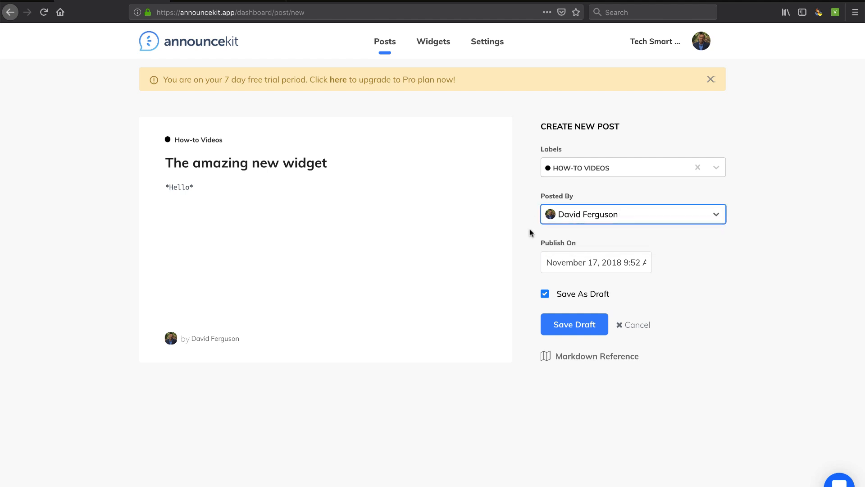
- Set Publish On to November 1, 2018 and save the post as a draft
click(596, 263)
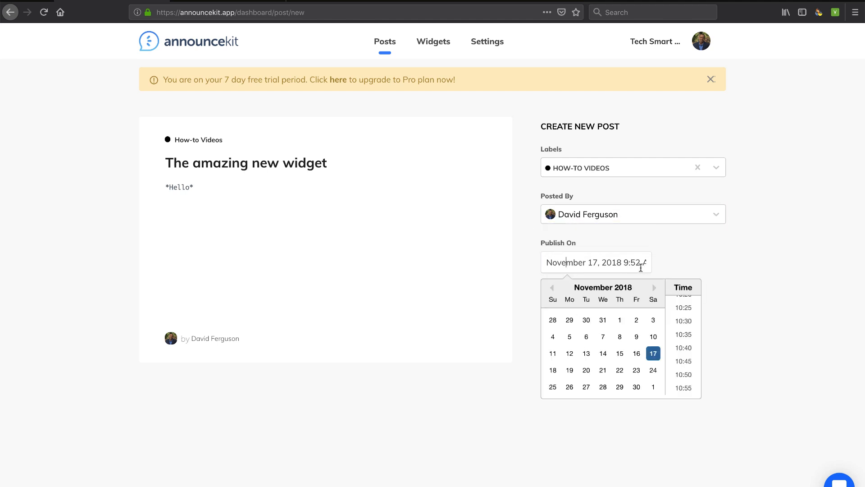
click(620, 320)
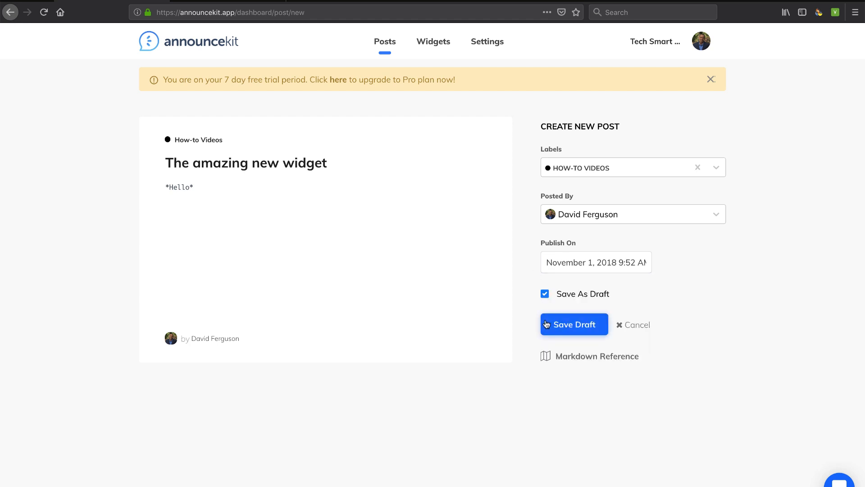
click(573, 324)
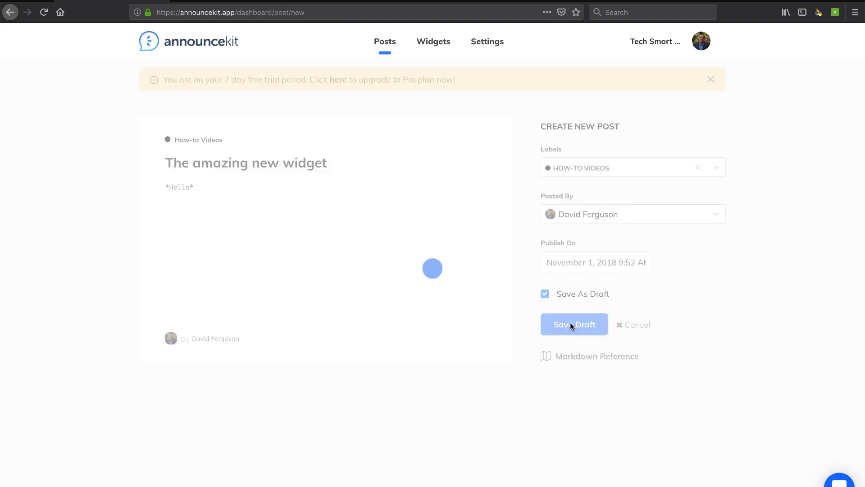
click(574, 324)
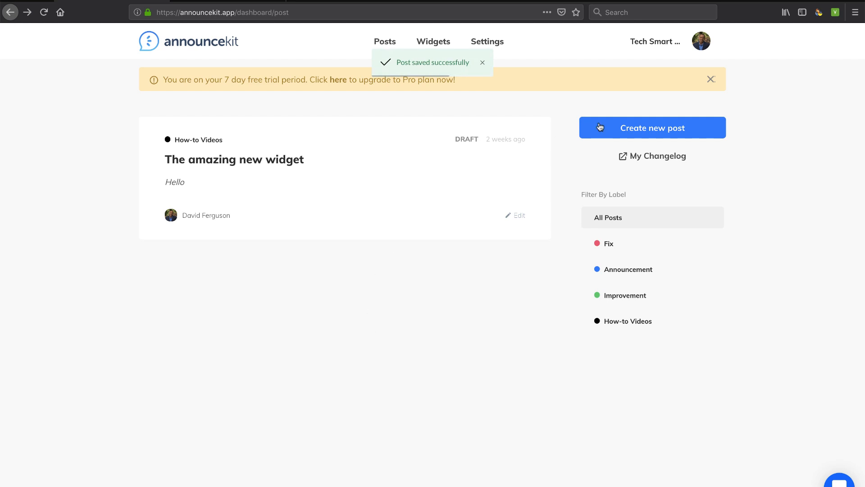
click(517, 215)
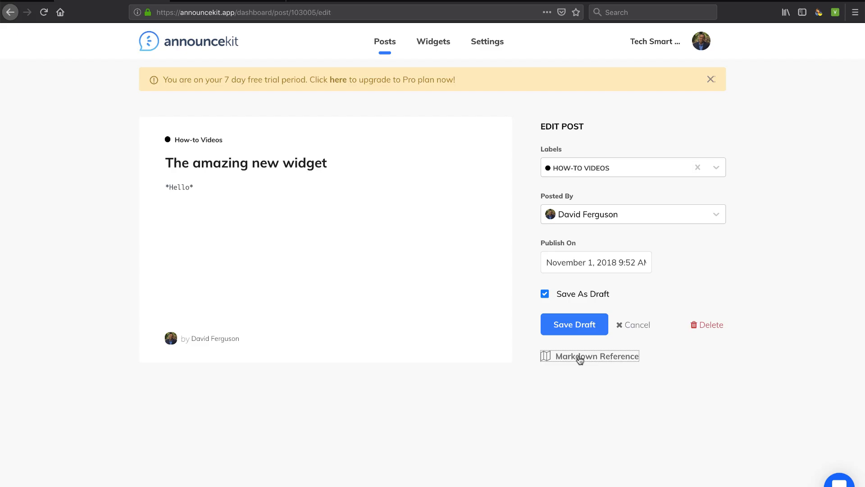
click(597, 356)
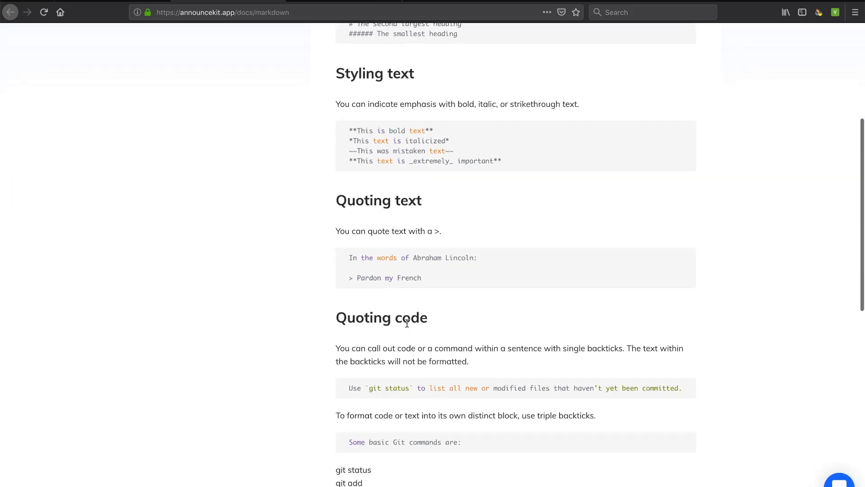
scroll(down, 3)
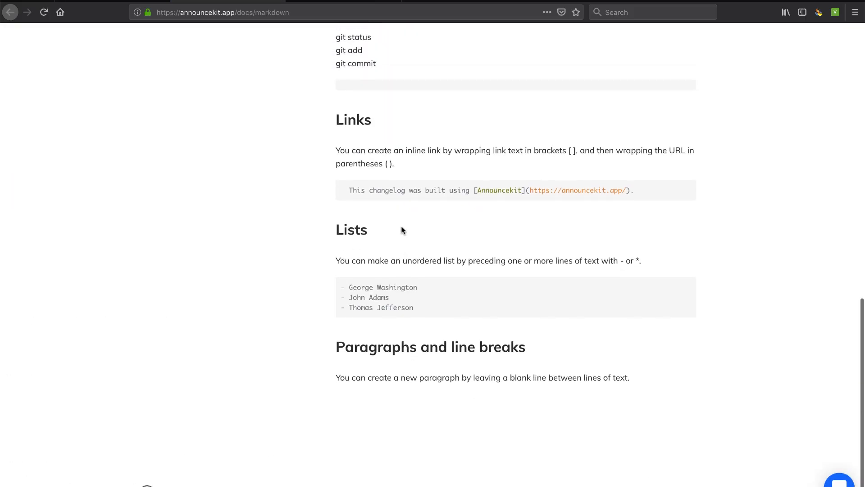
scroll(down, 3)
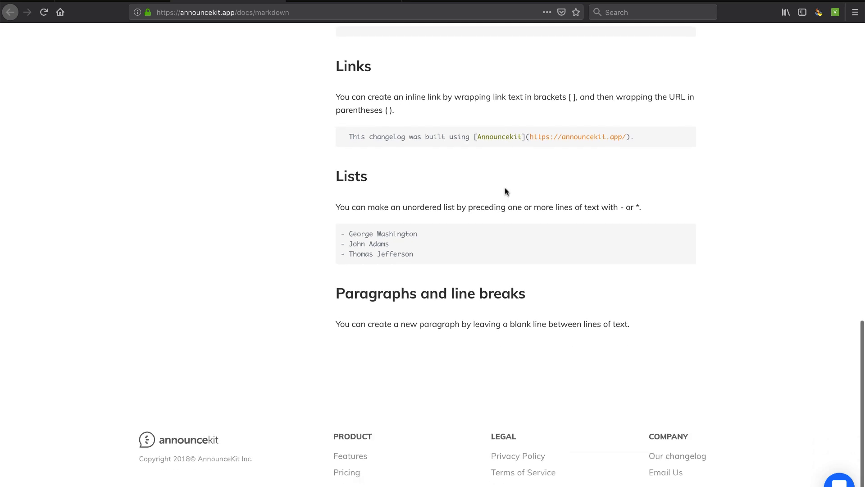
scroll(up, 3)
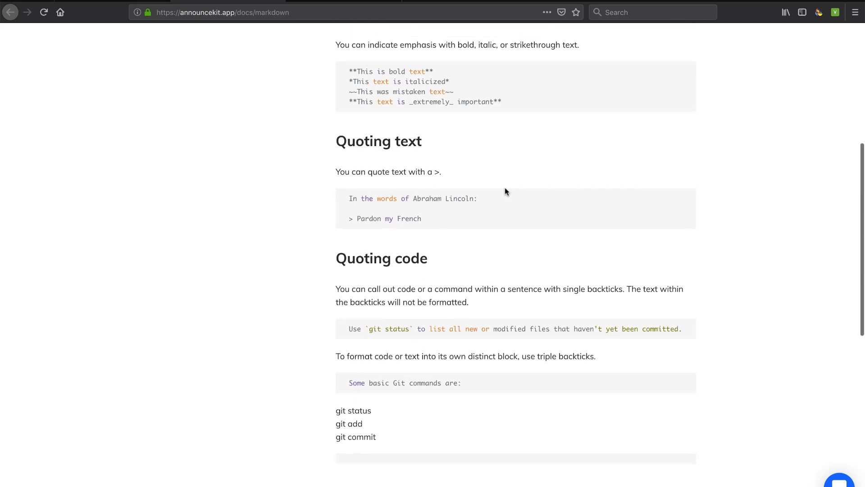
scroll(up, 3)
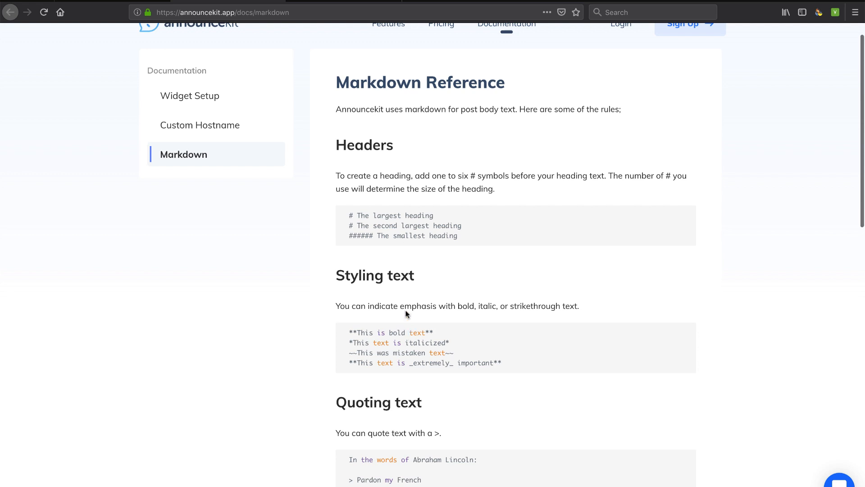
scroll(up, 3)
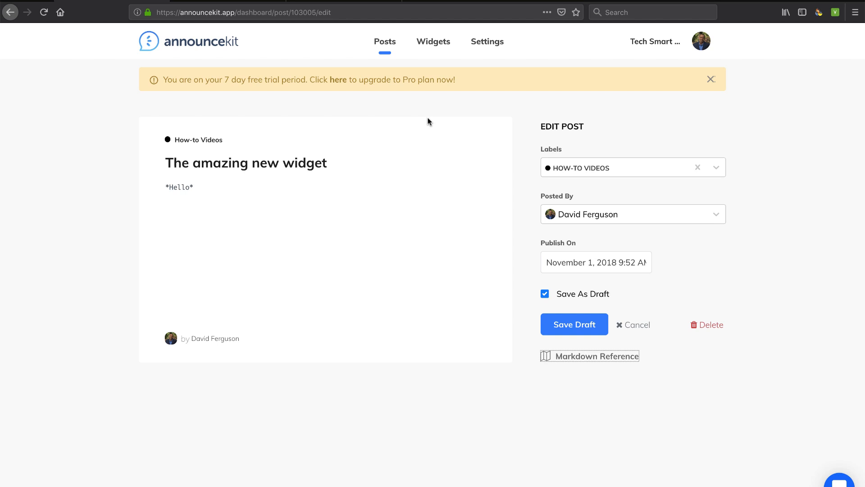
mouse_move(350, 345)
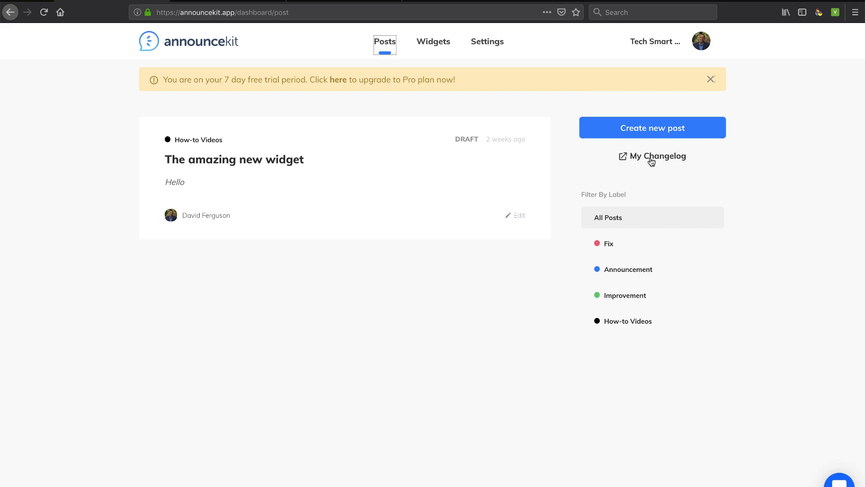
click(657, 156)
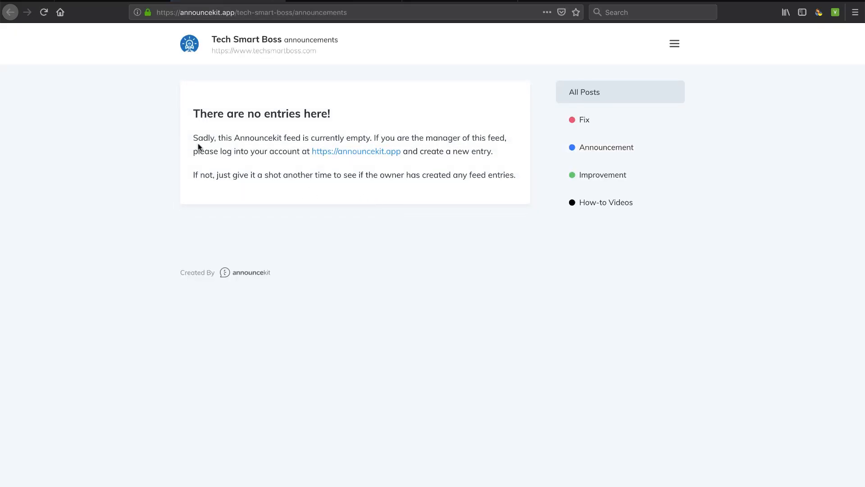
mouse_move(209, 292)
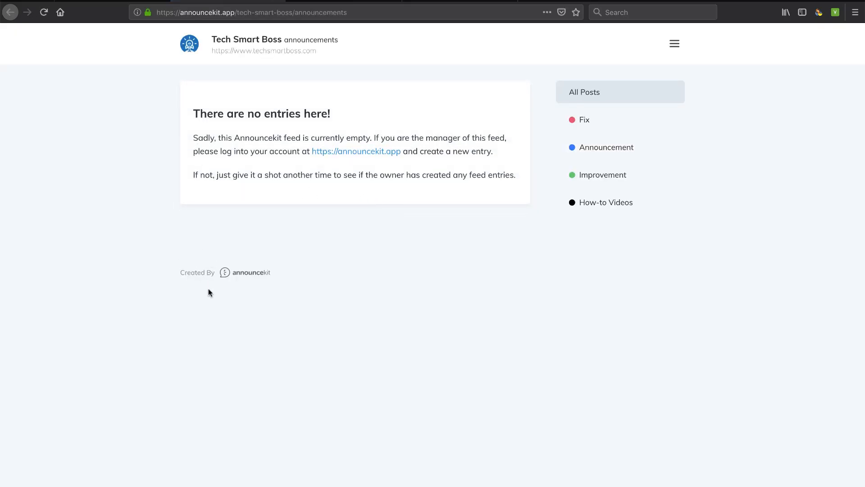
mouse_move(255, 283)
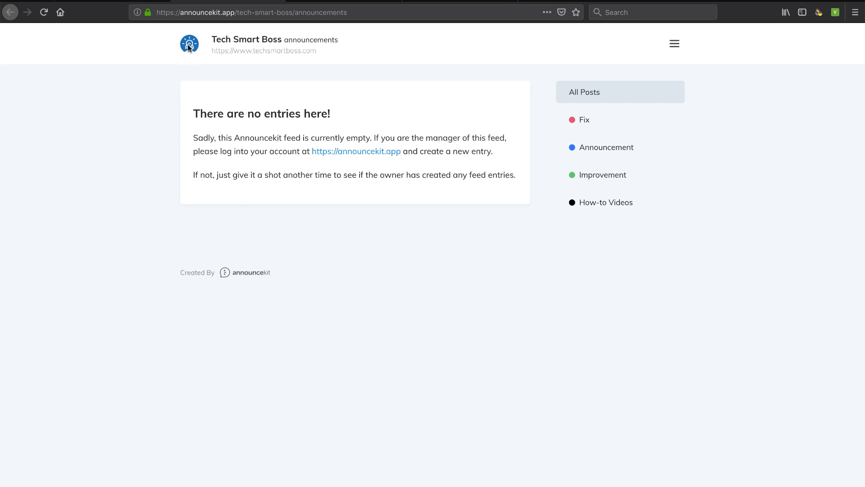
mouse_move(278, 58)
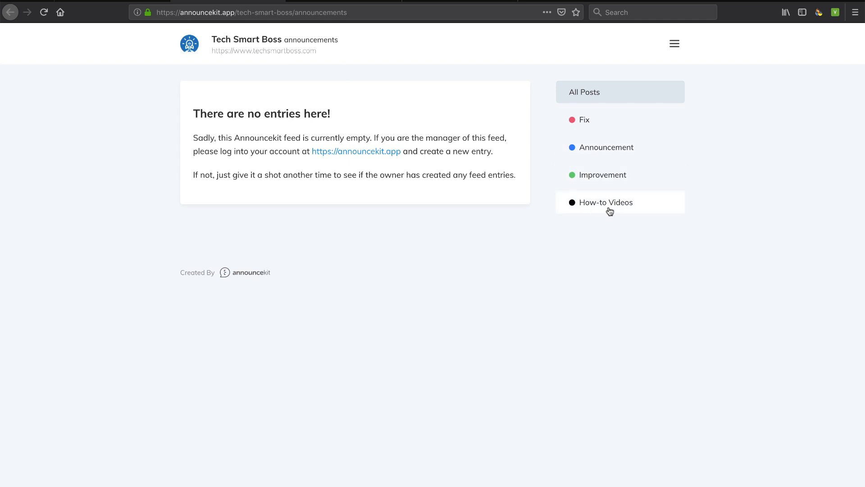
mouse_move(322, 167)
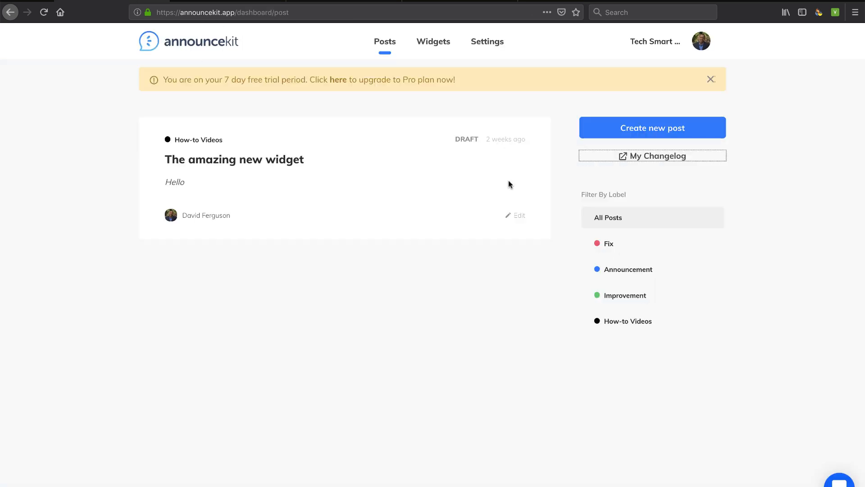
- Uncheck Save As Draft, publish the widget post, and view it on the public changelog
click(518, 215)
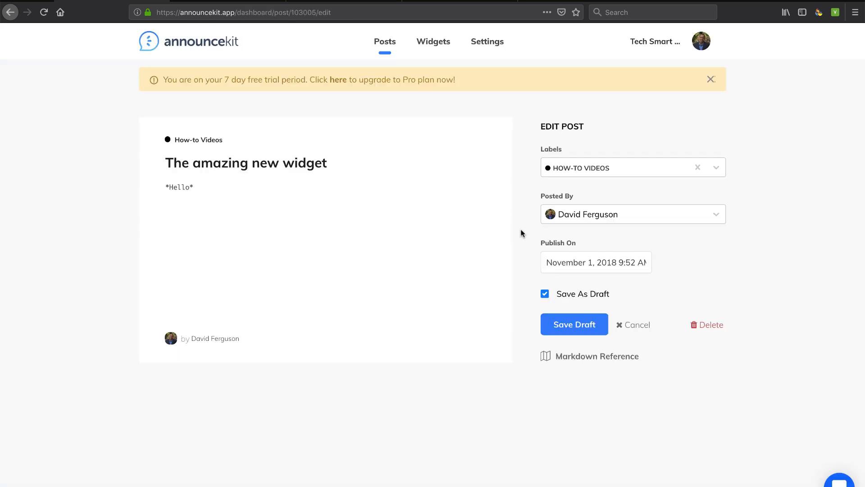
click(545, 294)
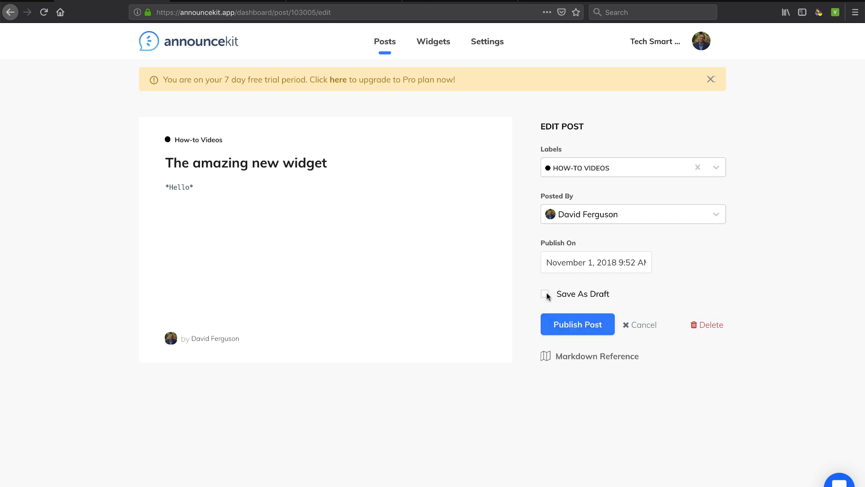
click(577, 324)
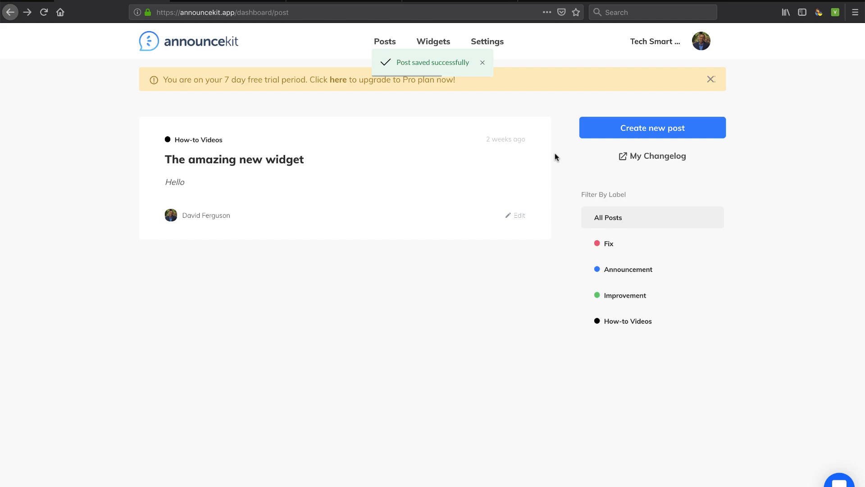
click(652, 156)
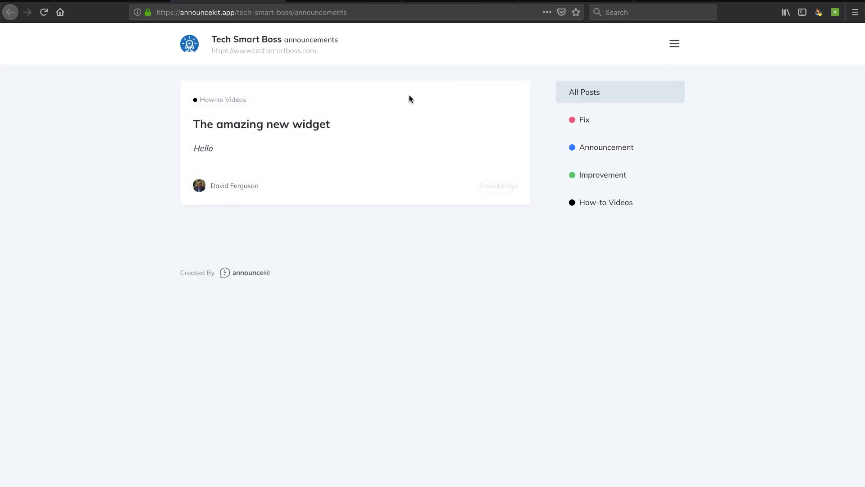
mouse_move(194, 28)
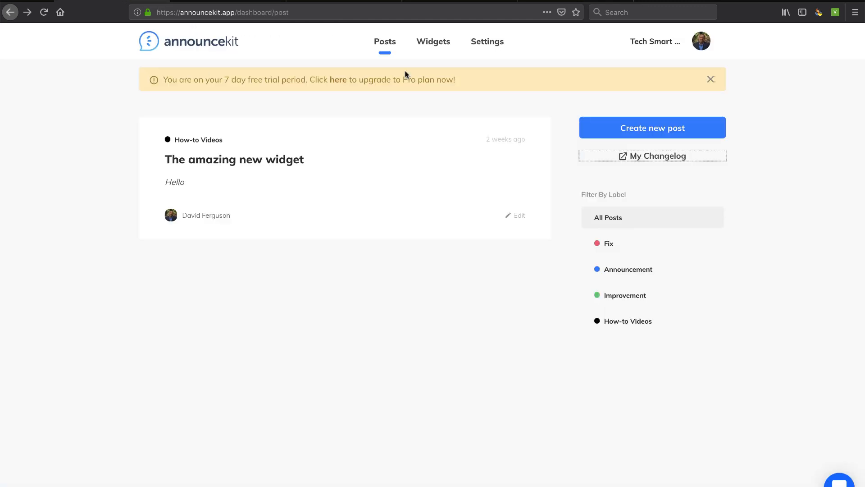
- Visit the Widgets creation page, then show the project's general Settings
click(433, 42)
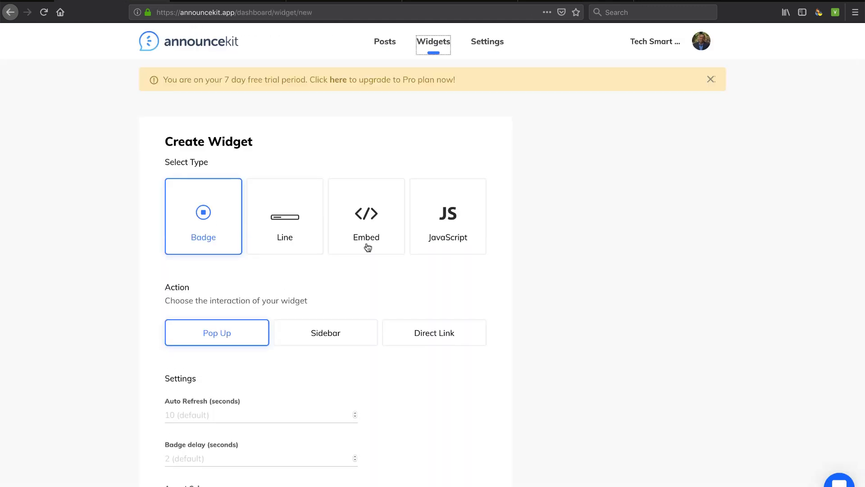
scroll(down, 3)
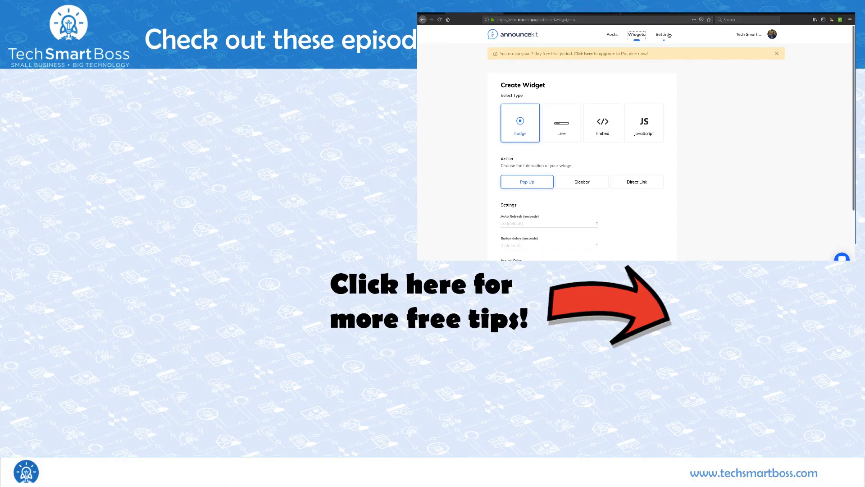
click(664, 34)
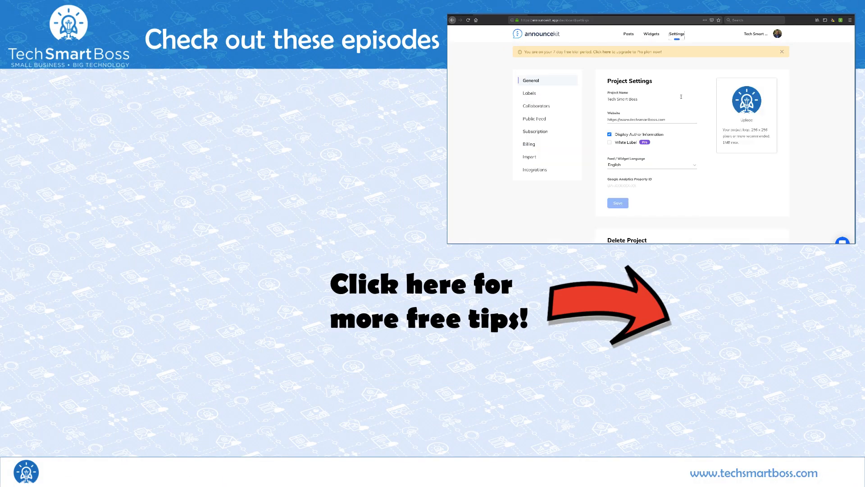